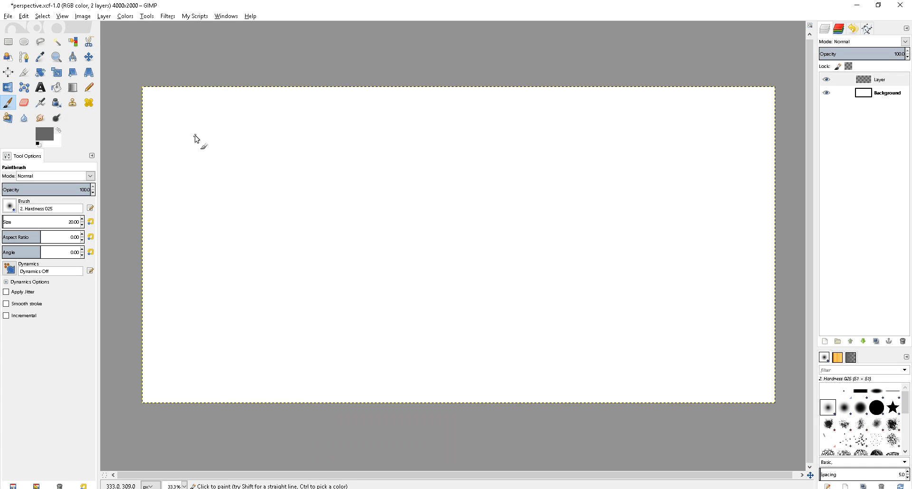
pyautogui.moveTo(564, 201)
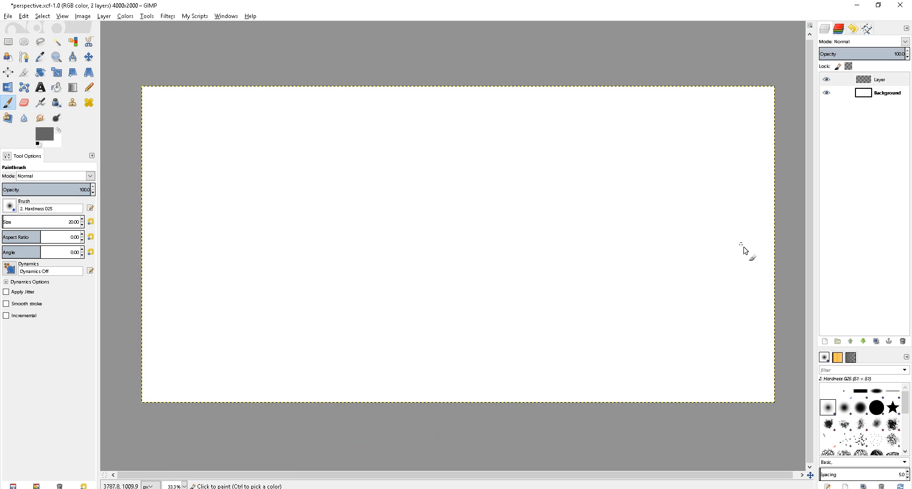
pyautogui.moveTo(478, 220)
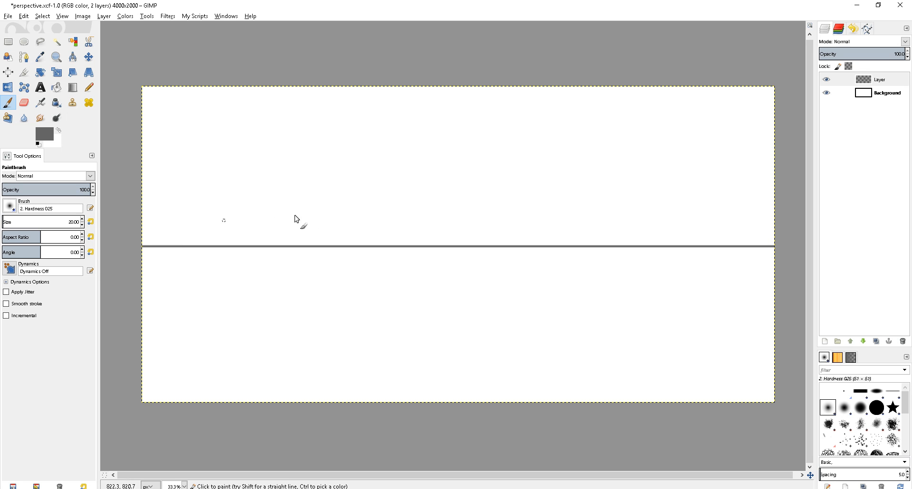
pyautogui.moveTo(444, 165)
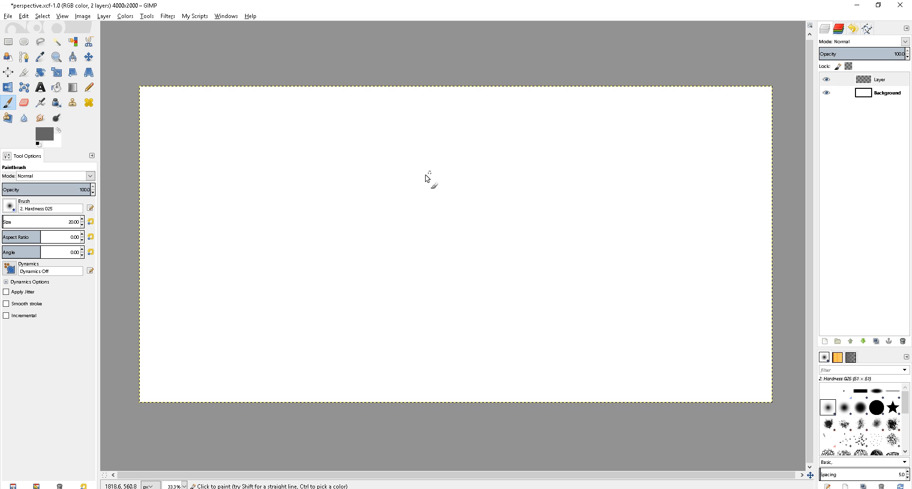
pyautogui.moveTo(257, 241)
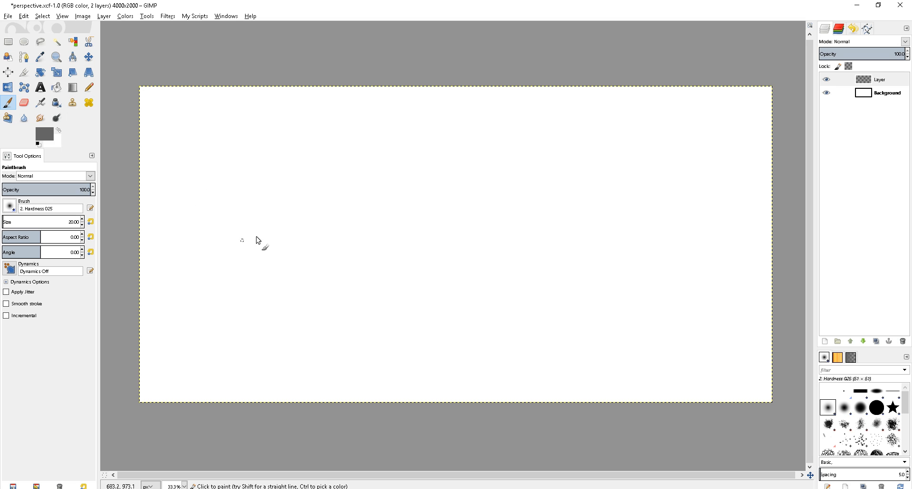
pyautogui.moveTo(526, 166)
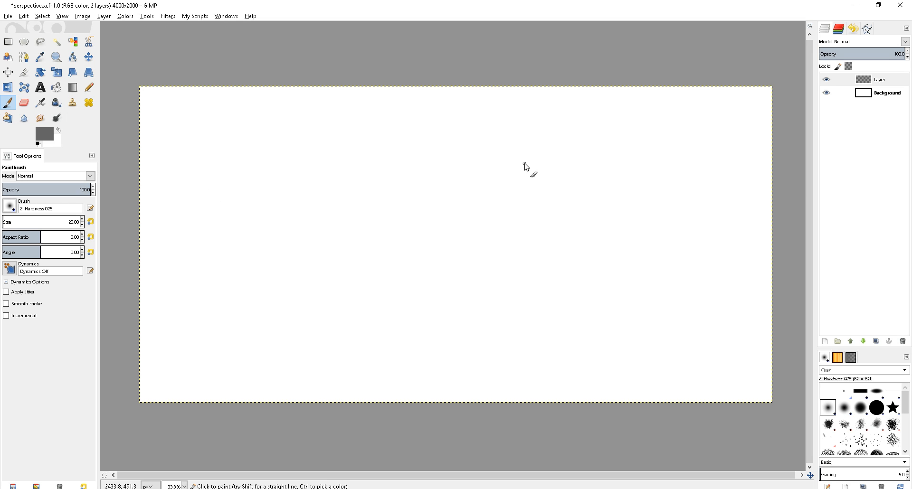
pyautogui.moveTo(134, 211)
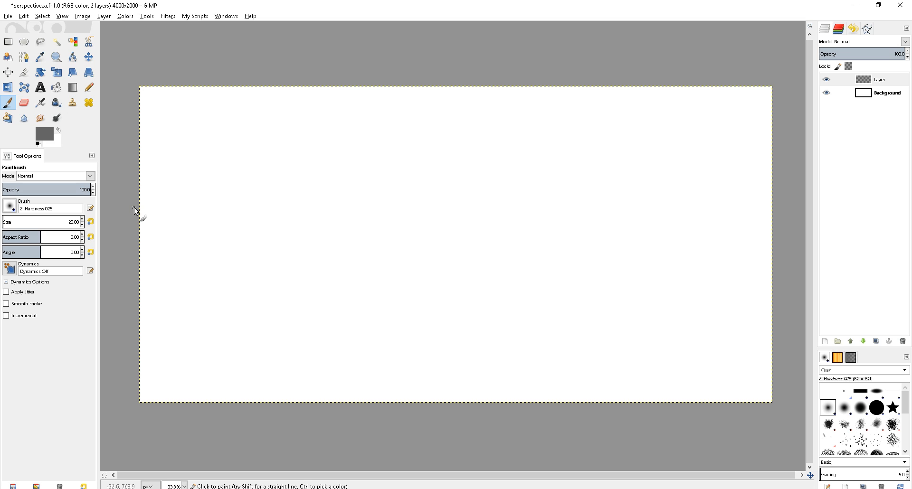
# Draw a straight thick horizon line across the full canvas width, undoing a freehand test stroke.
pyautogui.moveTo(234, 162); pyautogui.dragTo(208, 273)
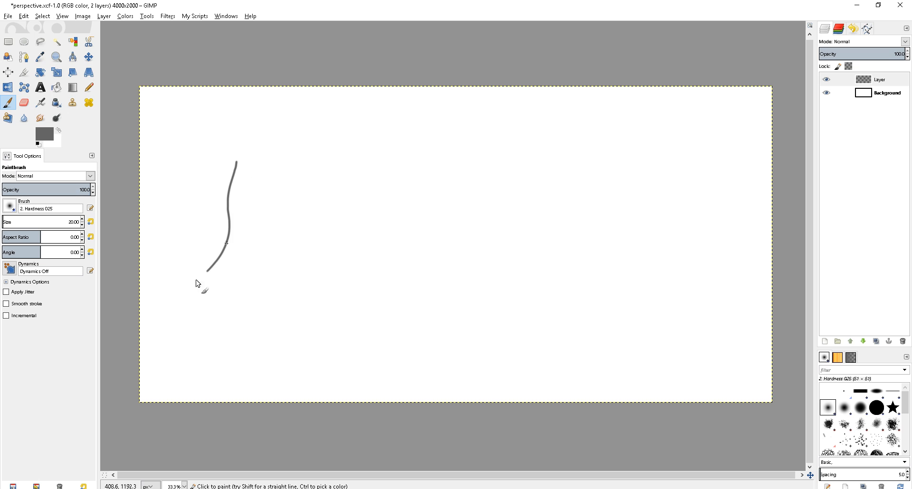
pyautogui.press('ctrl+z')
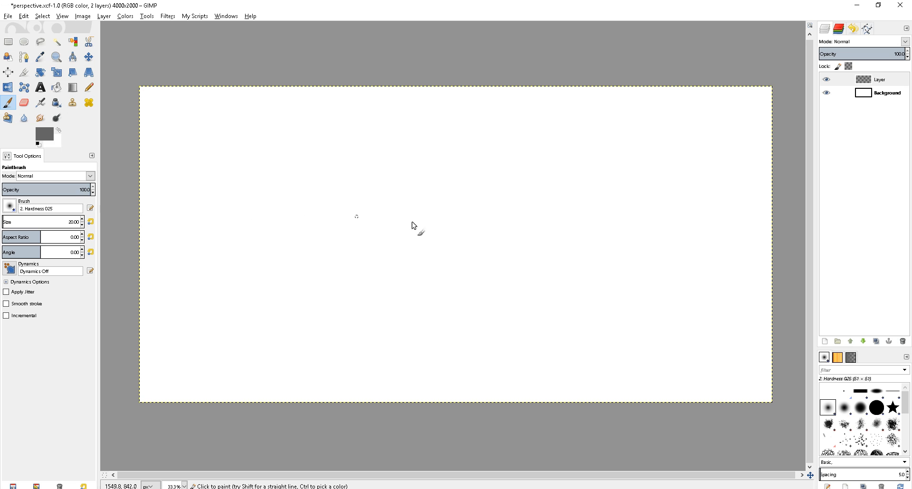
pyautogui.moveTo(356, 217); pyautogui.dragTo(632, 194)
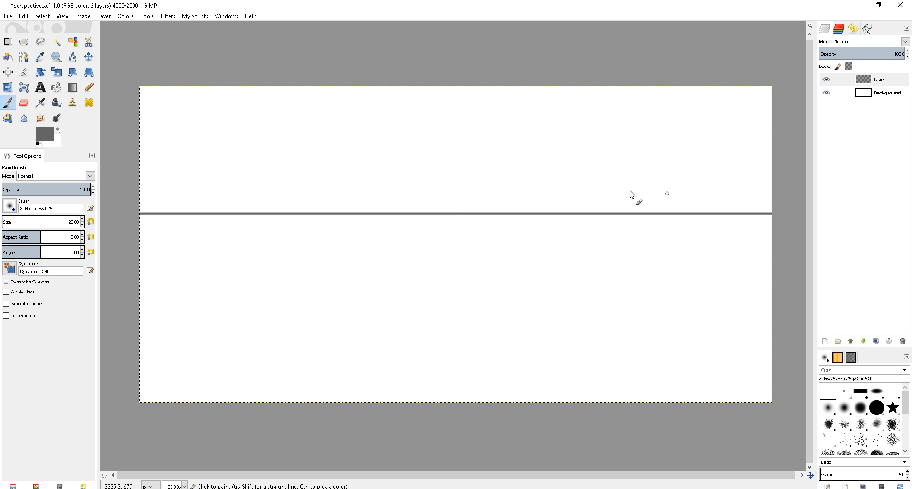
pyautogui.moveTo(350, 227)
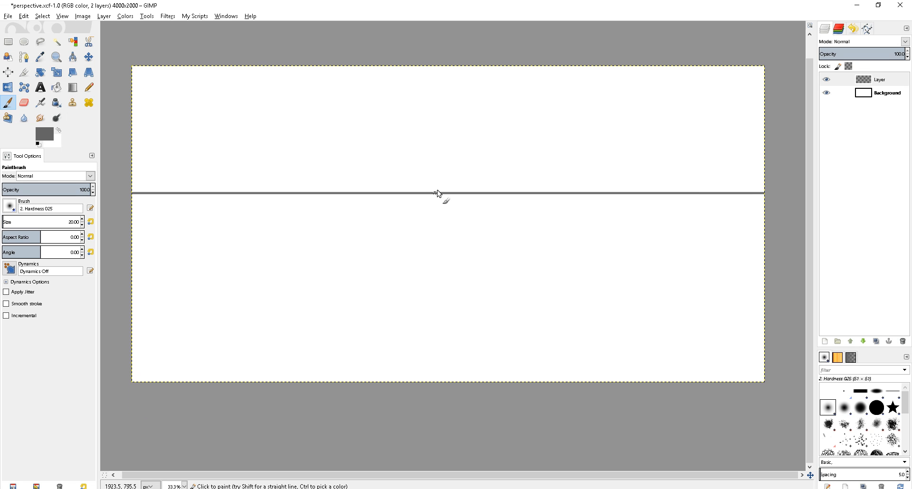
# Try a vertical stroke across the horizon and undo it, leaving only the horizon line.
pyautogui.moveTo(436, 164); pyautogui.dragTo(436, 223)
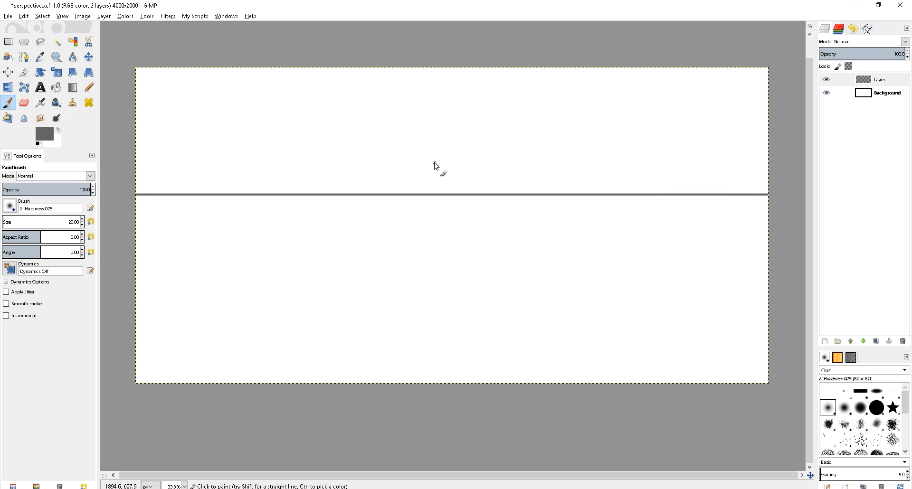
pyautogui.moveTo(457, 140)
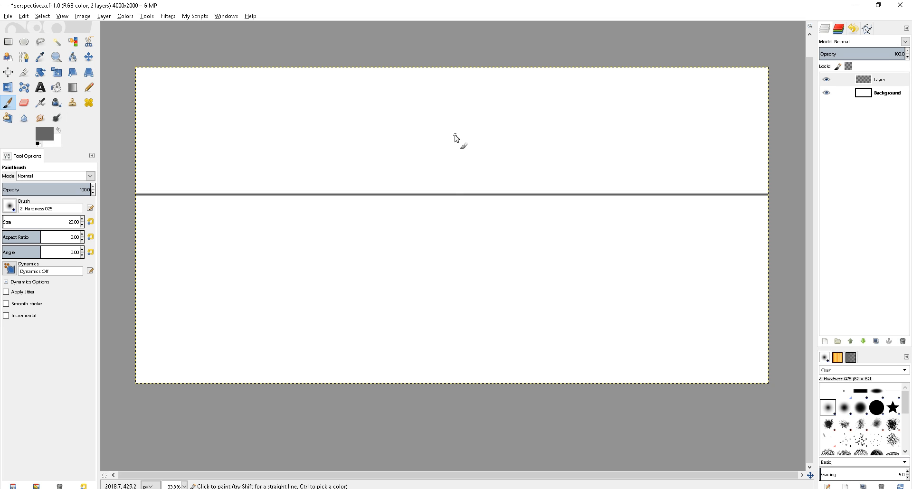
pyautogui.moveTo(440, 146); pyautogui.dragTo(435, 259)
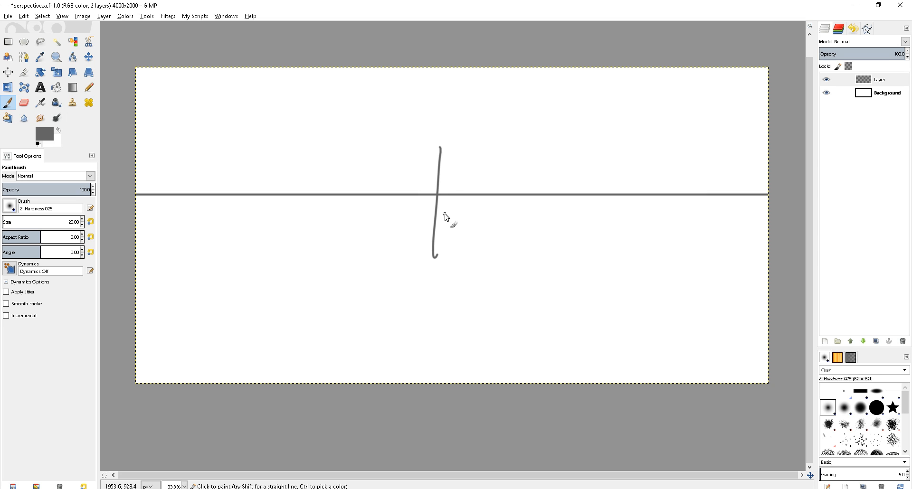
pyautogui.press('ctrl+z')
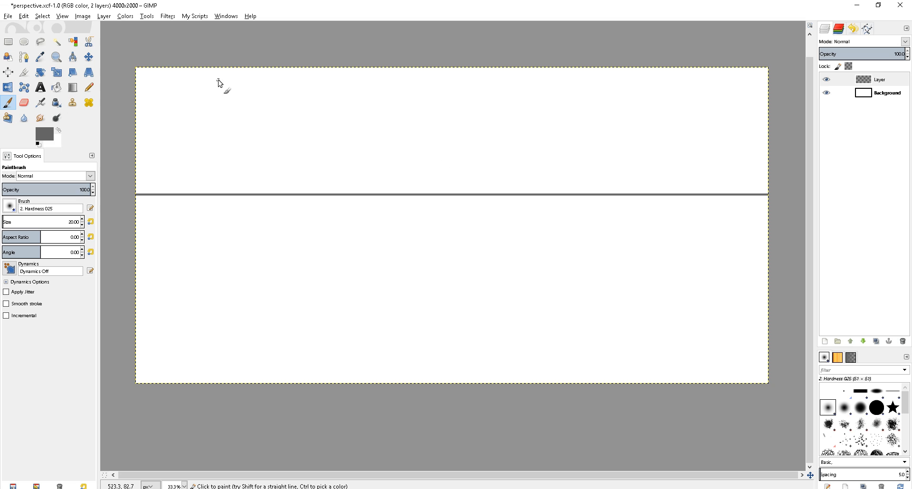
pyautogui.click(82, 16)
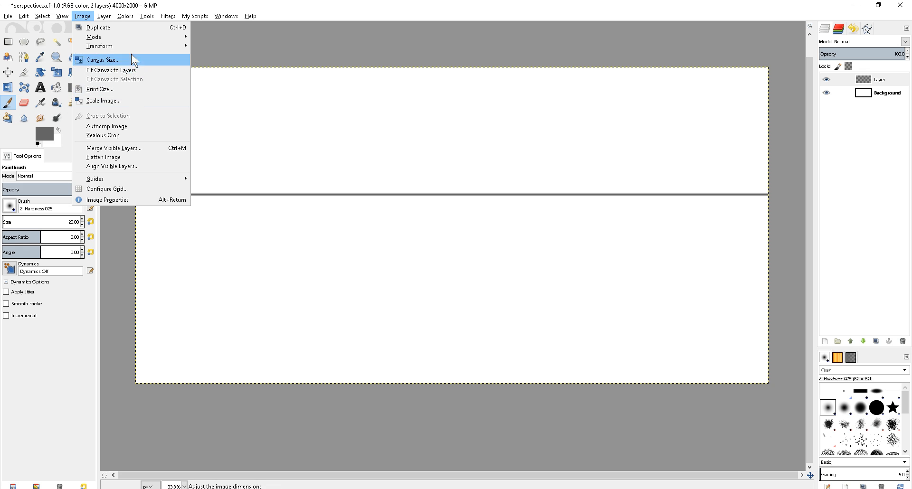
pyautogui.moveTo(89, 11)
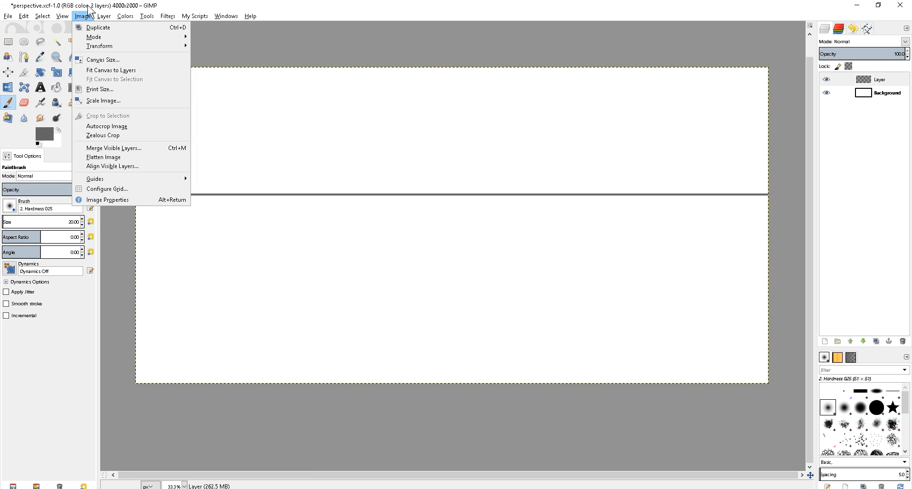
pyautogui.click(131, 123)
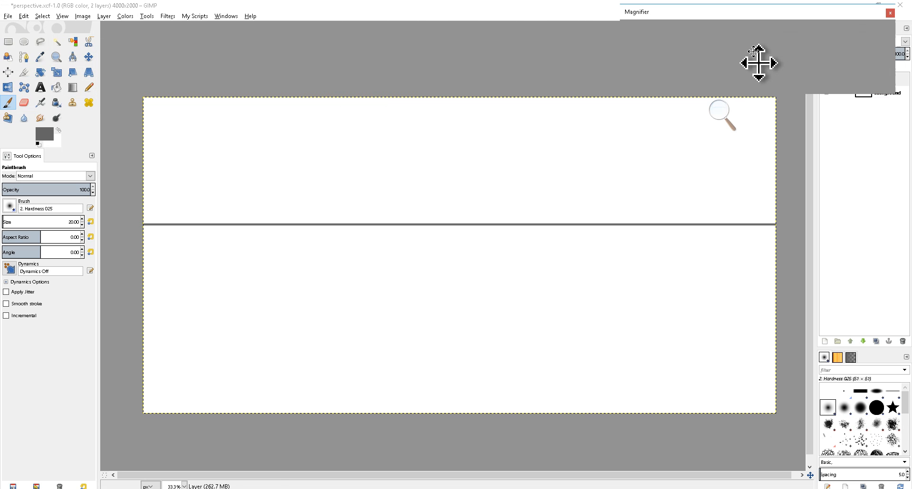
# Add a vertical guide at 50 percent via Image > Guides > New Guide (by Percent).
pyautogui.click(61, 17)
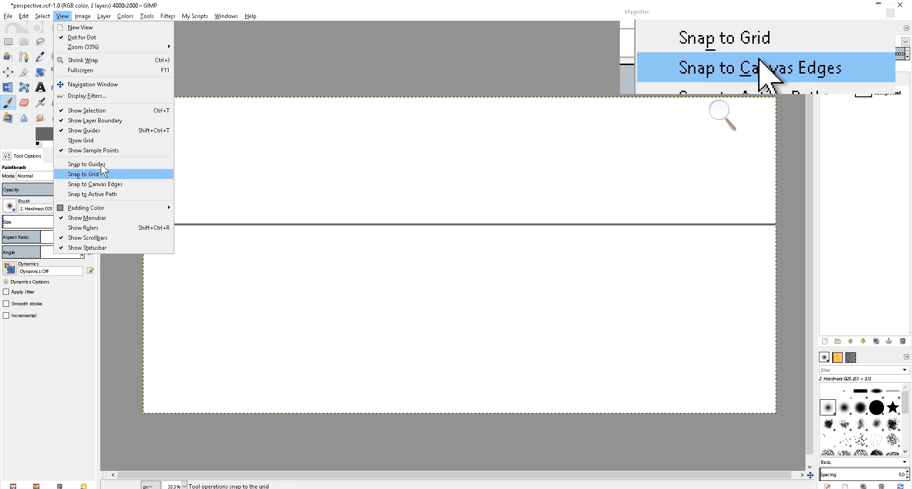
pyautogui.click(83, 16)
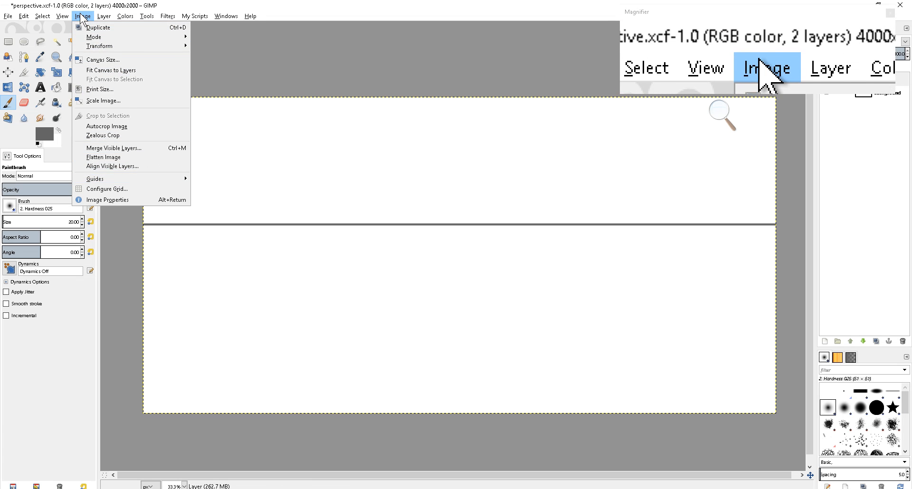
pyautogui.moveTo(112, 166)
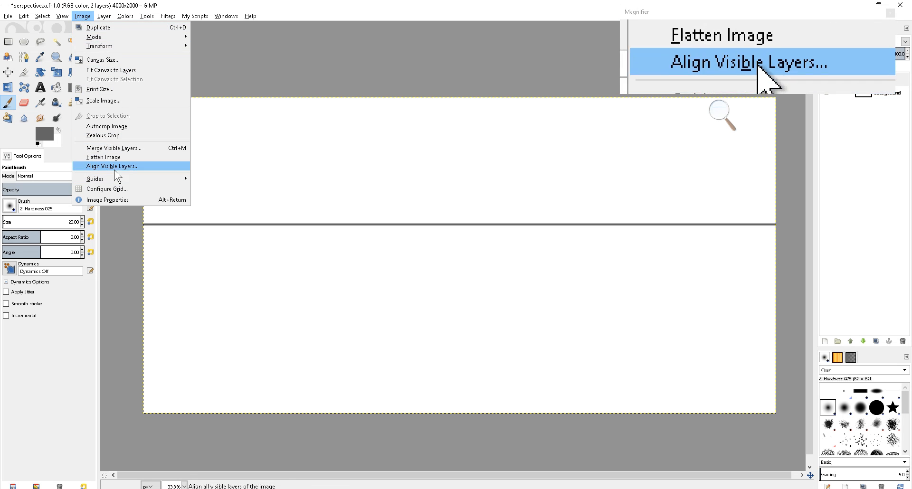
pyautogui.moveTo(95, 178)
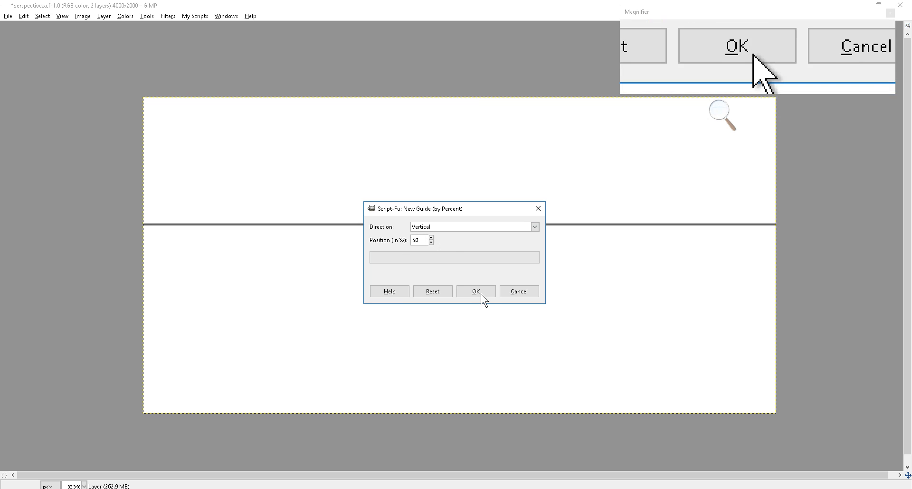
pyautogui.click(475, 292)
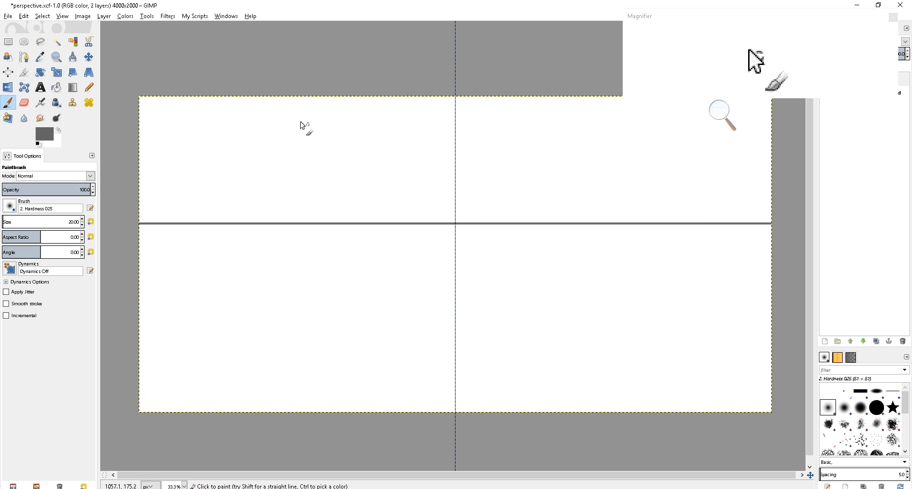
# Turn on snapping to guides from the View menu.
pyautogui.click(82, 16)
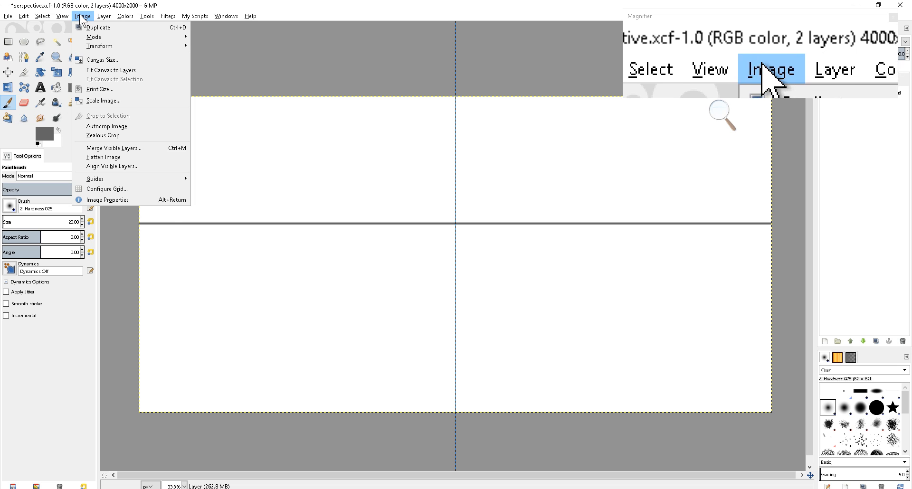
pyautogui.click(62, 17)
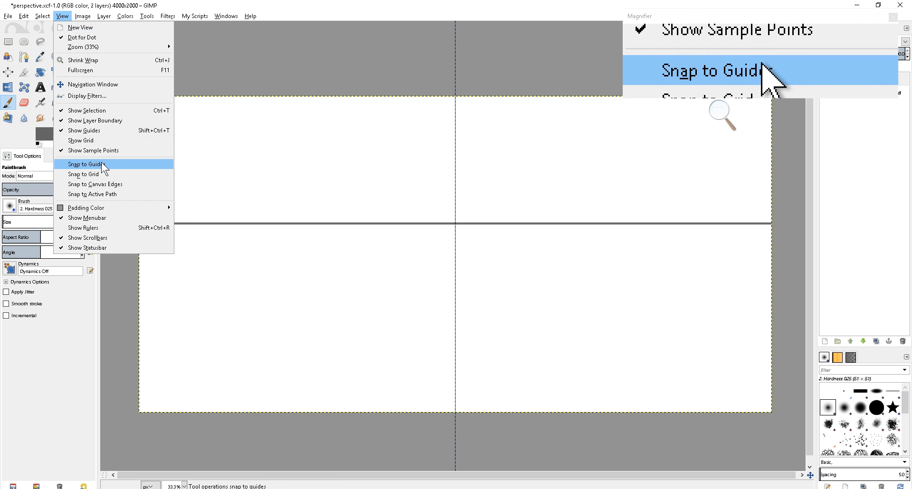
pyautogui.click(83, 163)
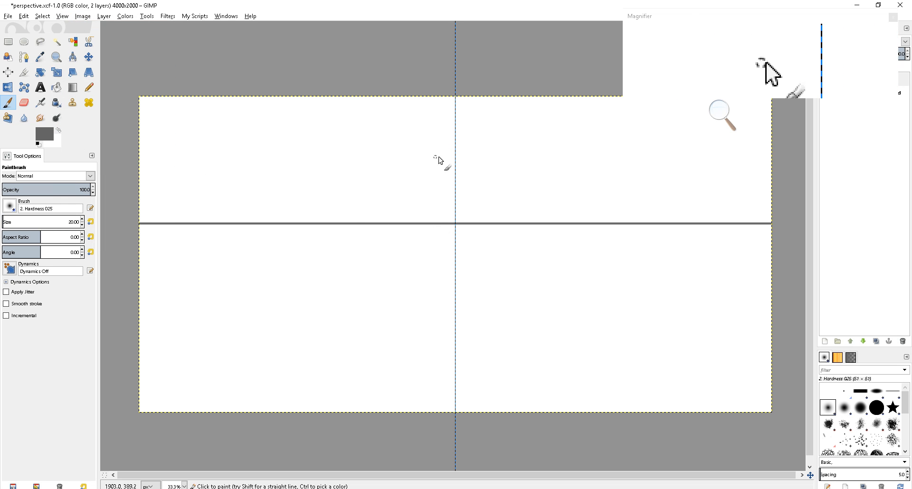
pyautogui.moveTo(400, 199)
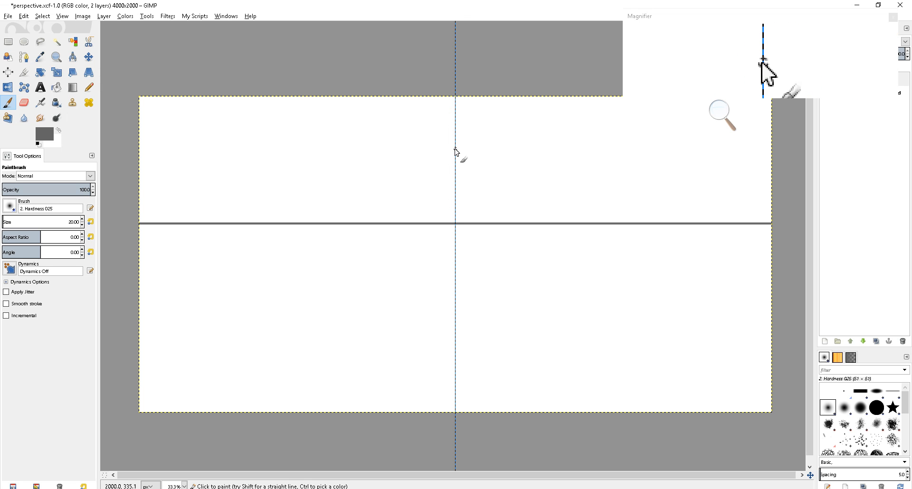
# Sketch trial slanted strokes near the centre and undo them before drawing the centre vertical line.
pyautogui.moveTo(376, 187); pyautogui.dragTo(457, 151)
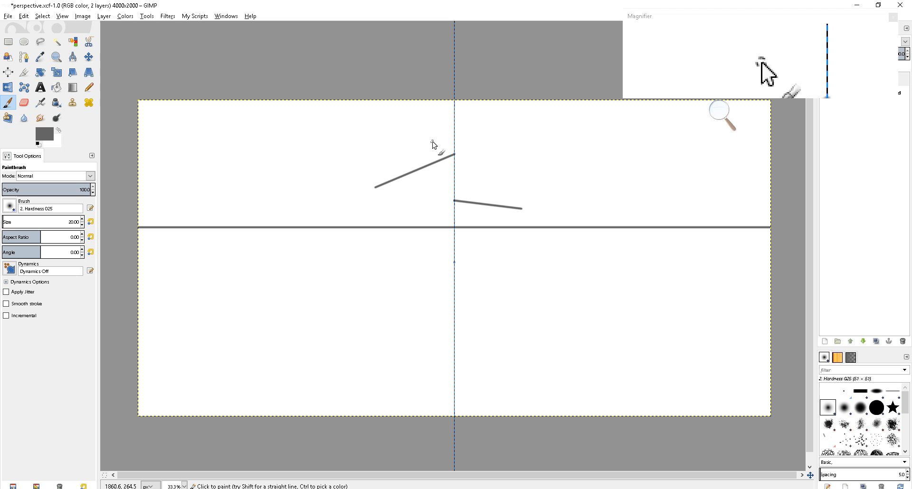
pyautogui.press('ctrl+z')
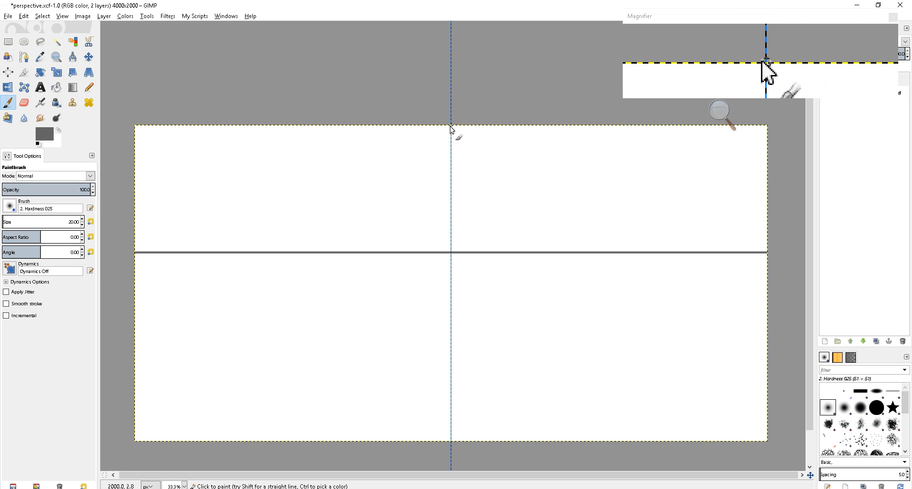
pyautogui.scroll(-3)
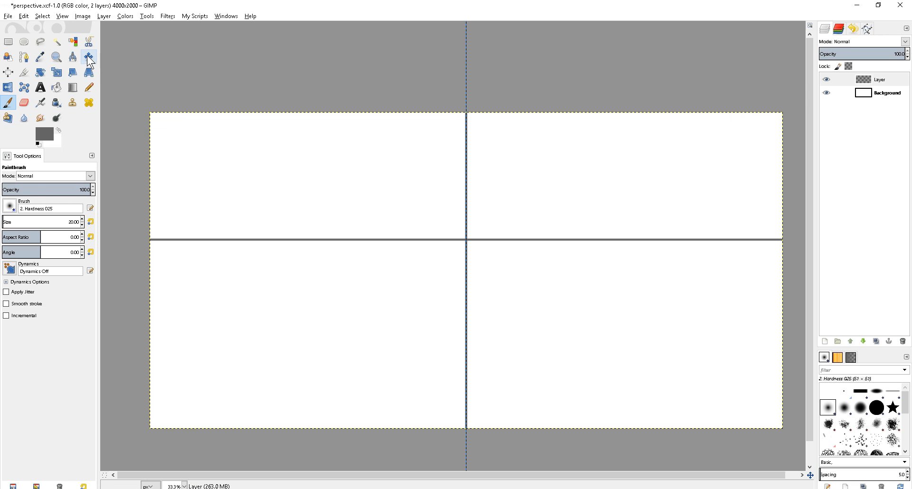
# Set the Move tool to the active layer and fade the cross-lines layer to about 30% opacity.
pyautogui.click(87, 57)
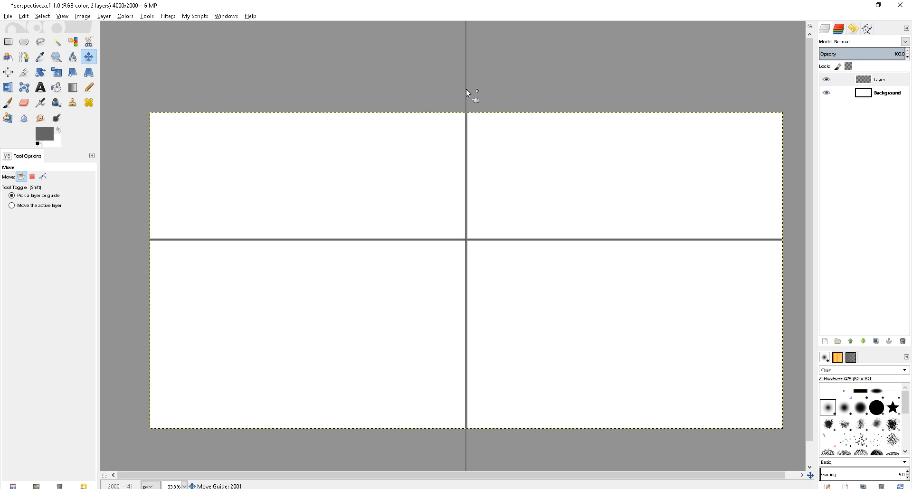
pyautogui.click(12, 205)
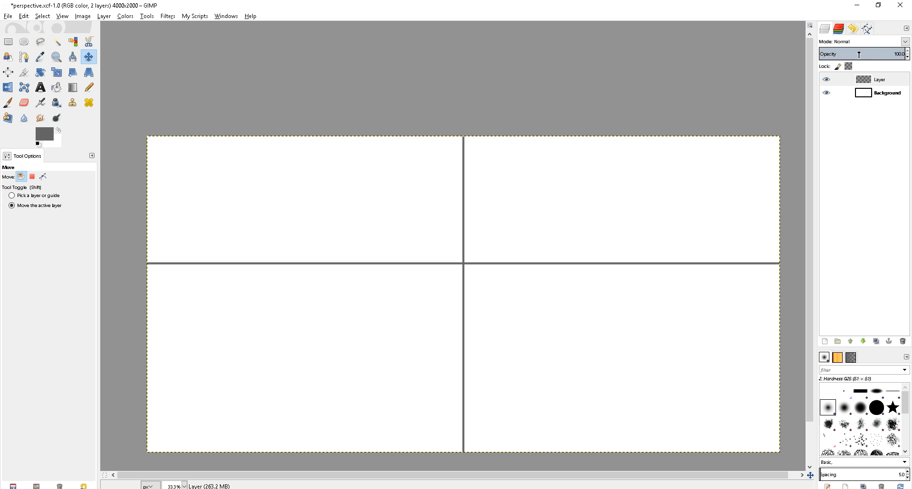
pyautogui.moveTo(867, 53); pyautogui.dragTo(850, 54)
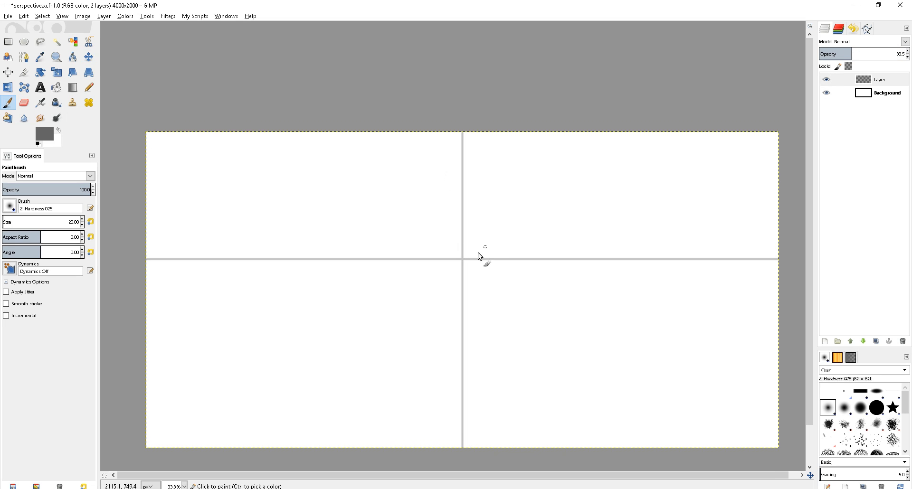
pyautogui.moveTo(463, 263)
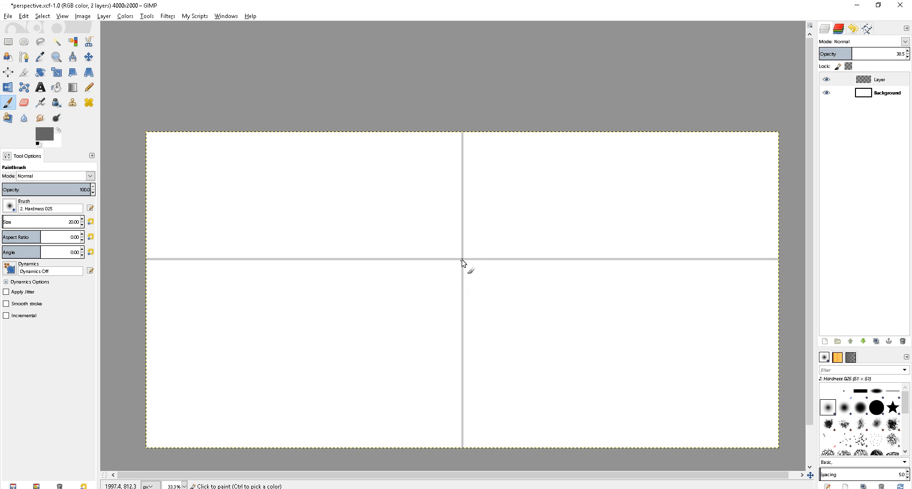
pyautogui.moveTo(492, 173)
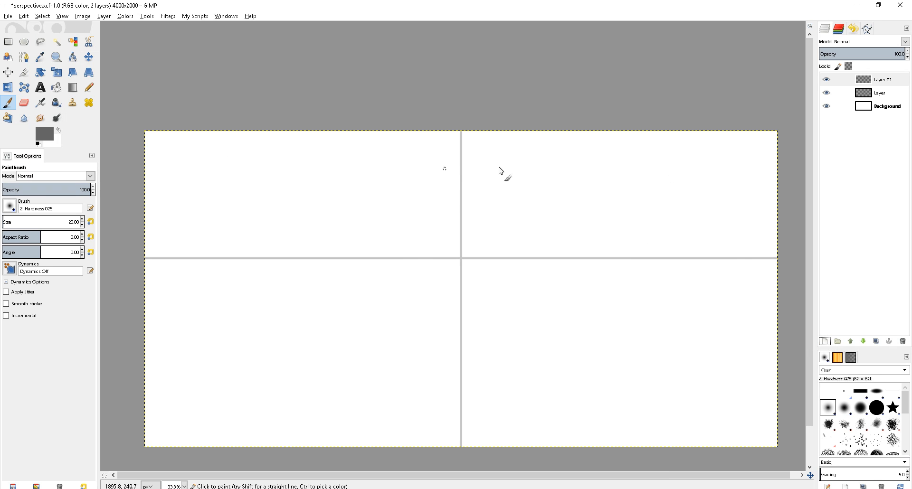
# Select the faded cross layer and start a straight stroke from the vanishing point toward the upper right.
pyautogui.moveTo(382, 337); pyautogui.dragTo(526, 173)
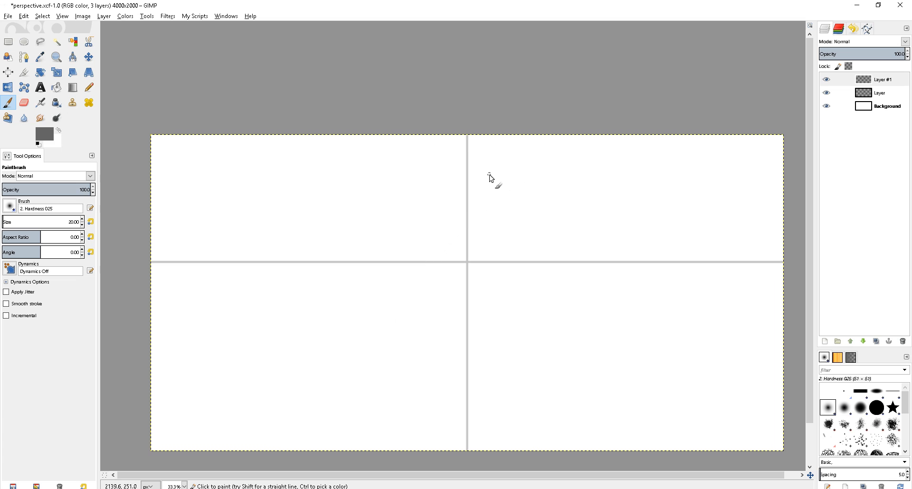
pyautogui.click(879, 92)
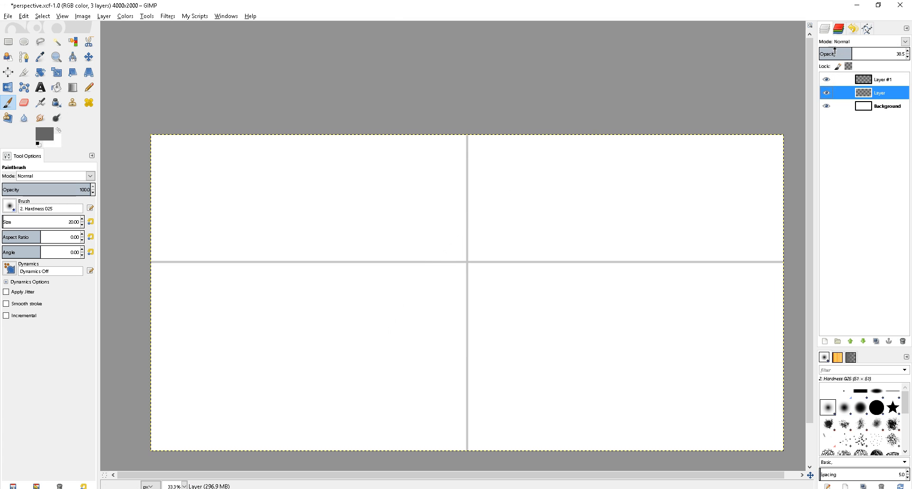
pyautogui.click(880, 79)
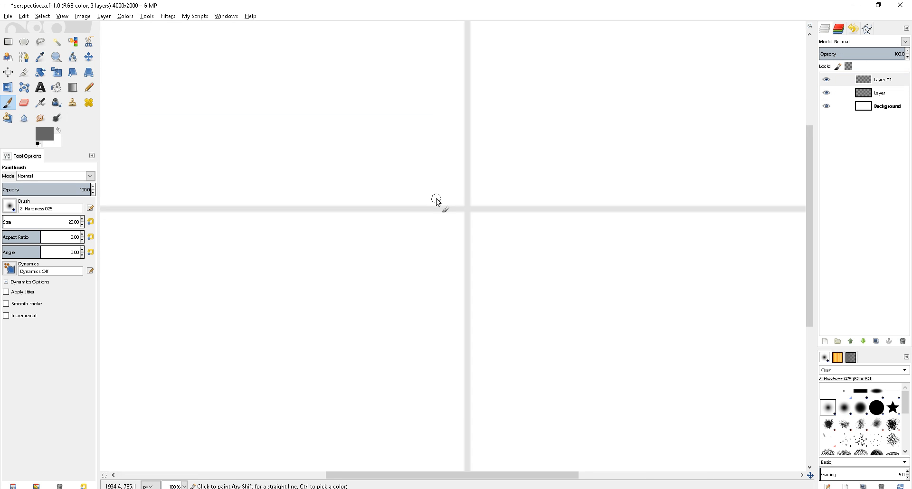
pyautogui.moveTo(383, 302); pyautogui.dragTo(622, 317)
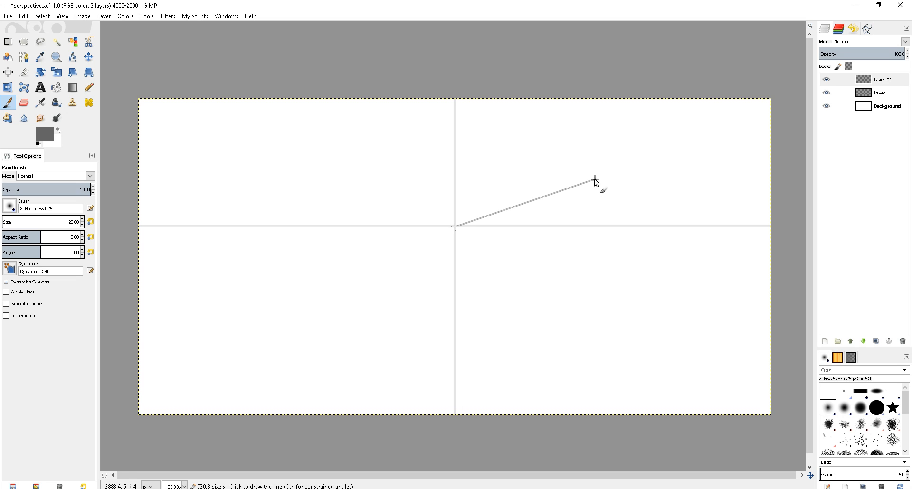
# Paint the line from the vanishing point upward right, then two joined slanted strokes forming a V below the horizon.
pyautogui.click(595, 178)
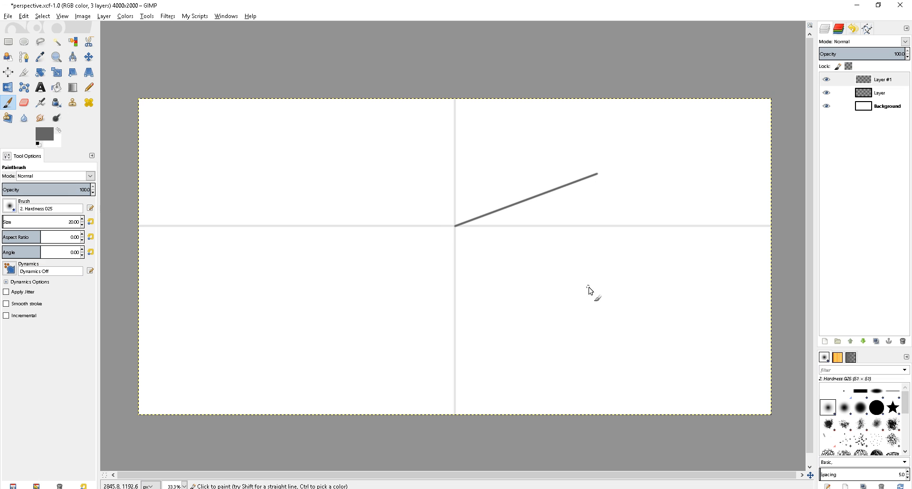
pyautogui.moveTo(532, 273)
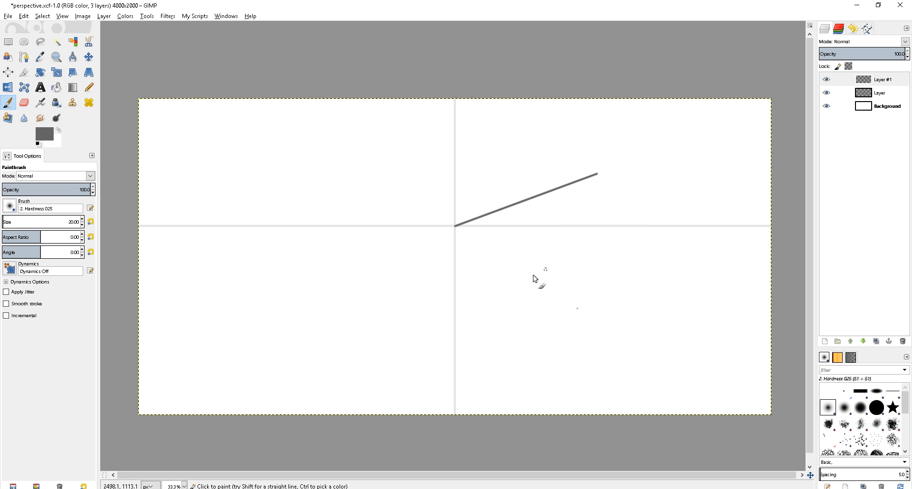
pyautogui.moveTo(580, 230)
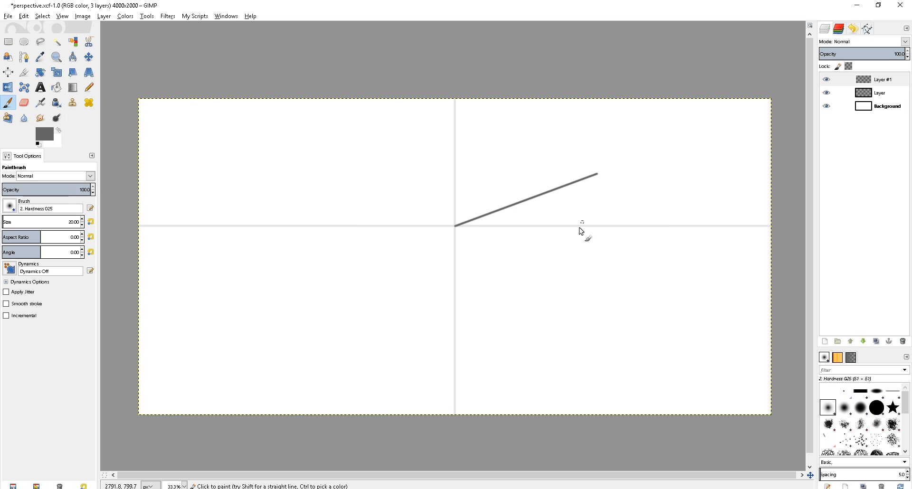
pyautogui.moveTo(529, 274)
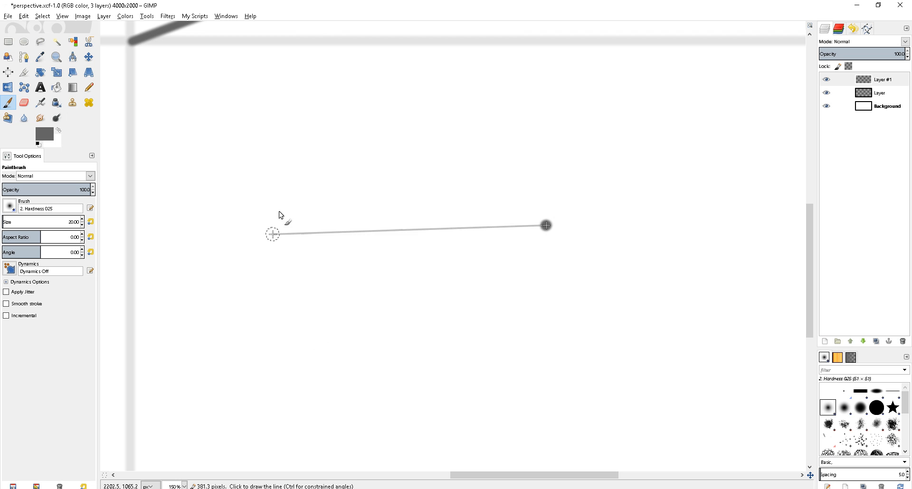
pyautogui.moveTo(296, 159)
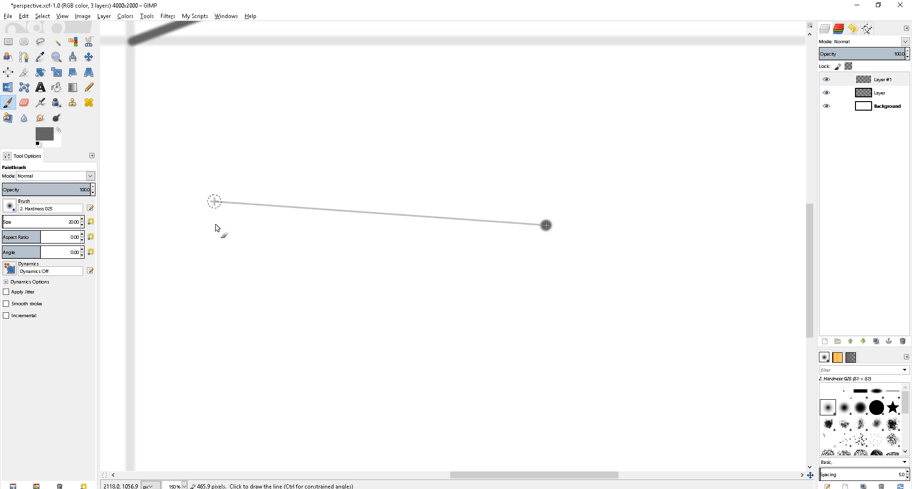
pyautogui.click(545, 225)
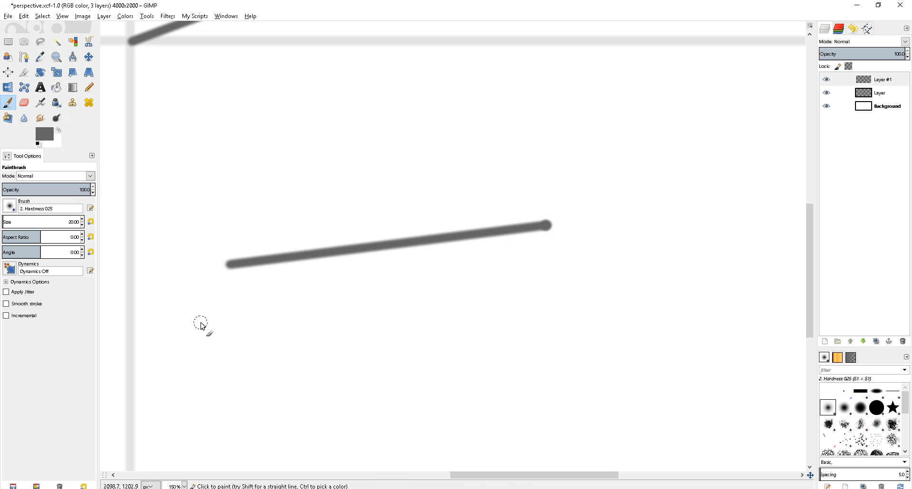
pyautogui.moveTo(558, 197)
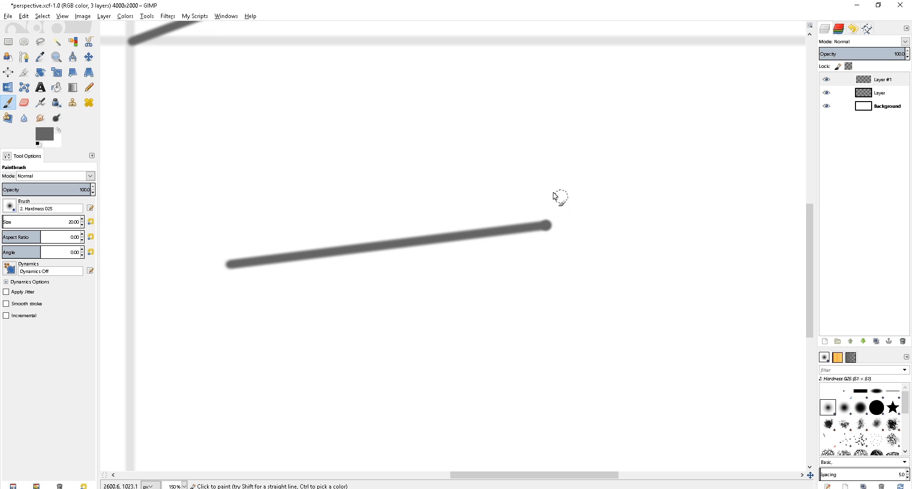
pyautogui.moveTo(304, 209)
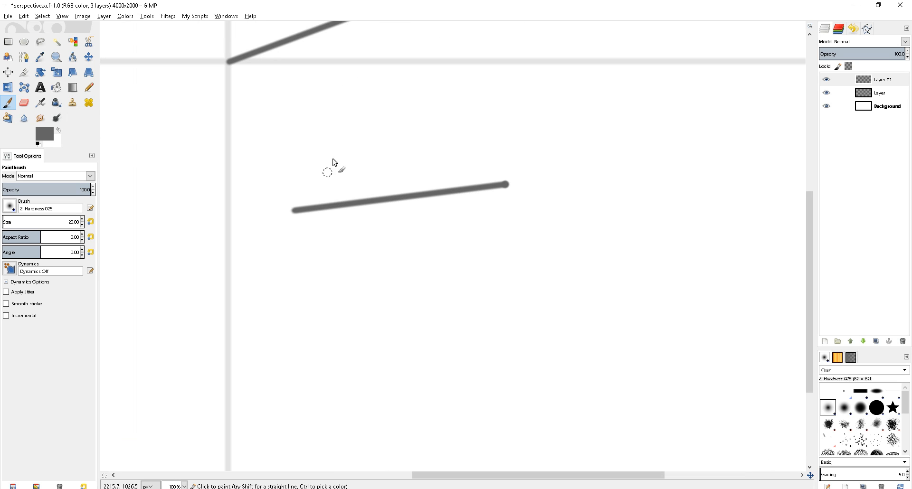
pyautogui.moveTo(358, 169)
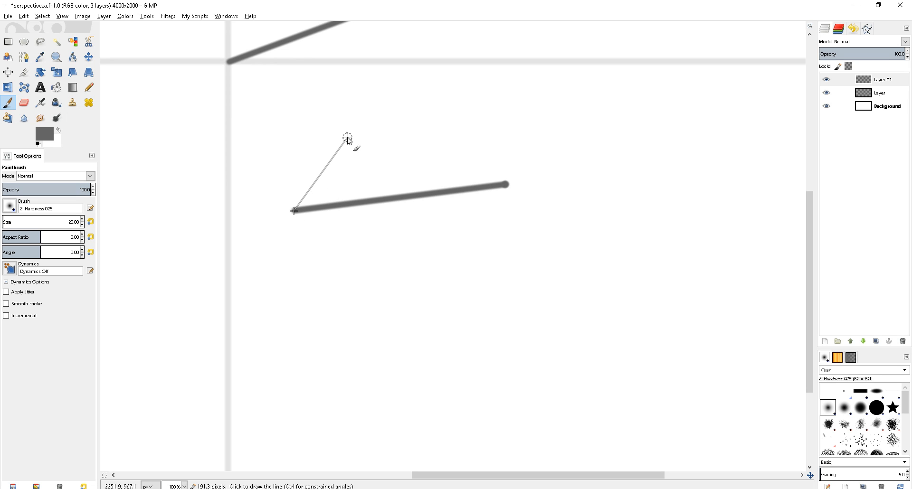
pyautogui.moveTo(352, 134)
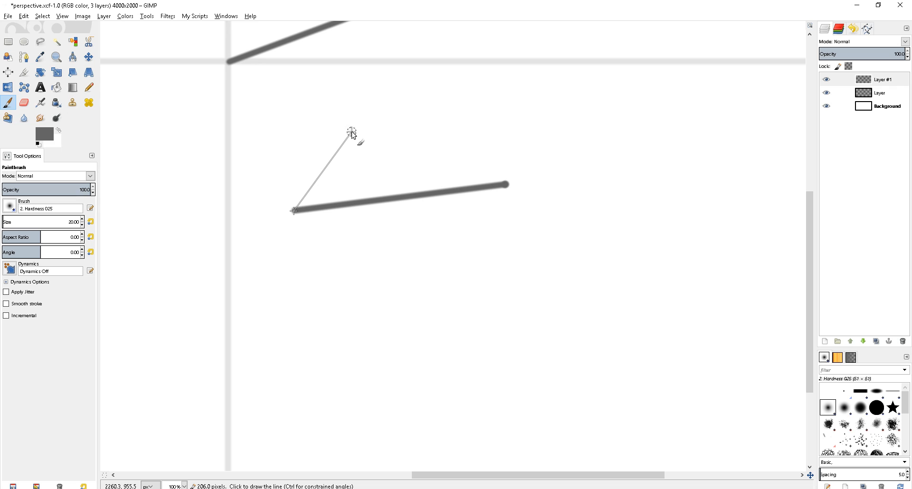
pyautogui.click(357, 123)
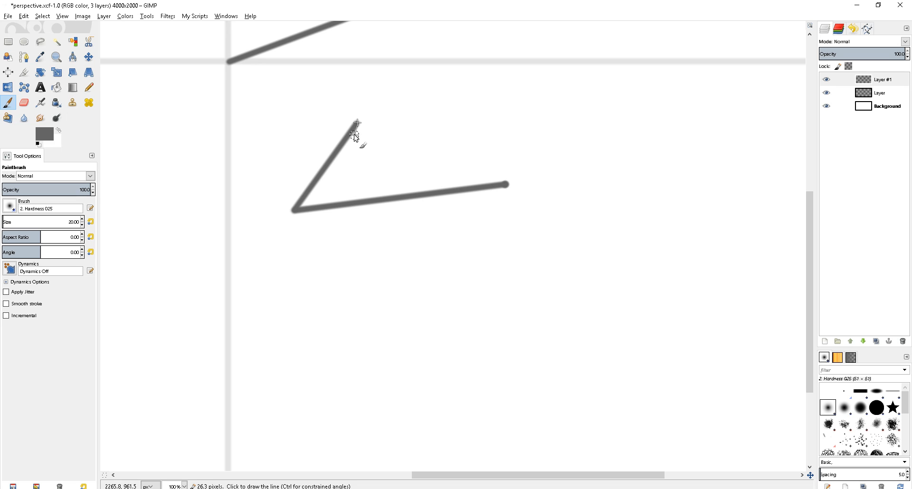
pyautogui.moveTo(376, 285)
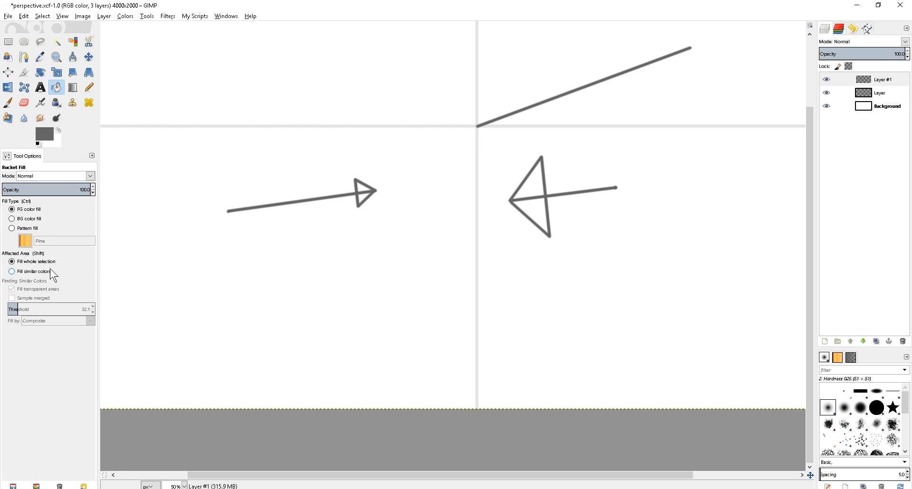
# Set Bucket Fill to fill similar colours before clearing the drawing layer.
pyautogui.click(11, 272)
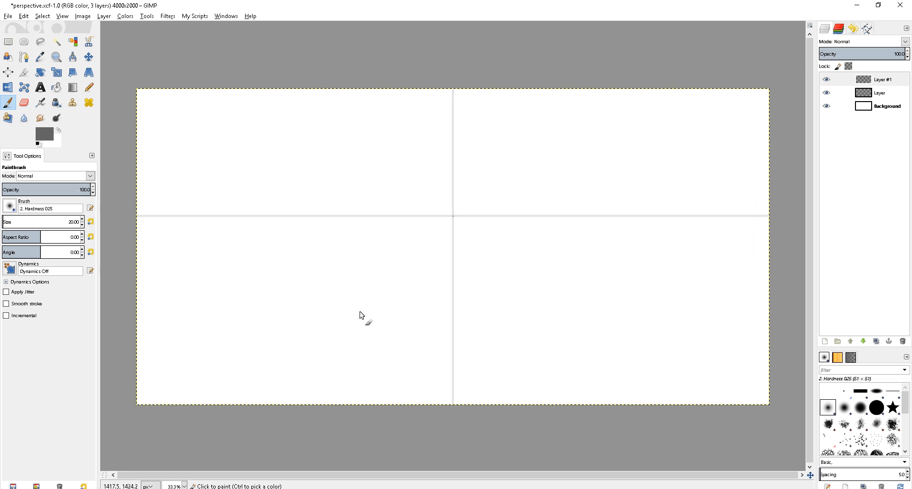
# Draw a line from the slanted stroke to the horizon, then undo the practice strokes.
pyautogui.click(360, 314)
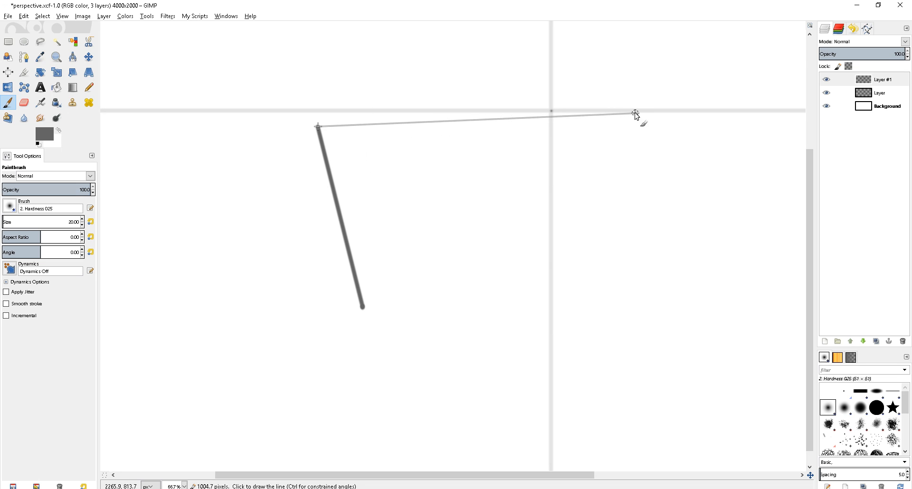
pyautogui.click(363, 307)
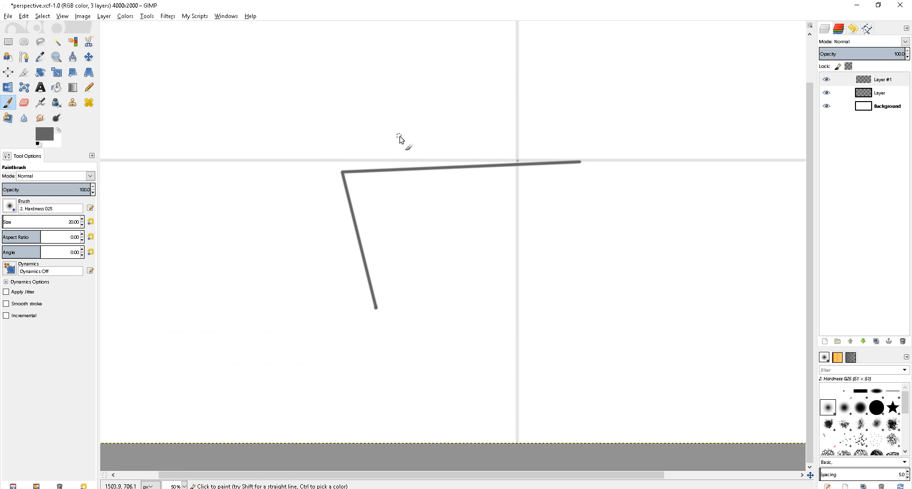
pyautogui.press('ctrl+z')
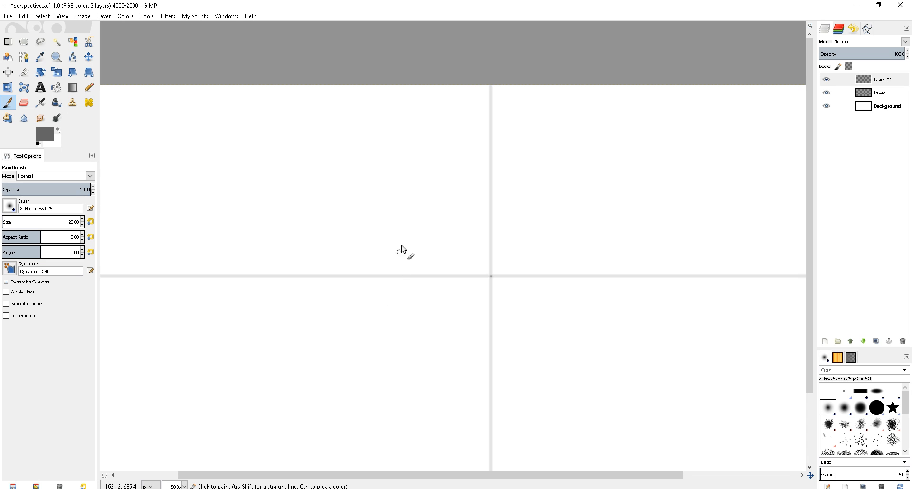
pyautogui.scroll(-3)
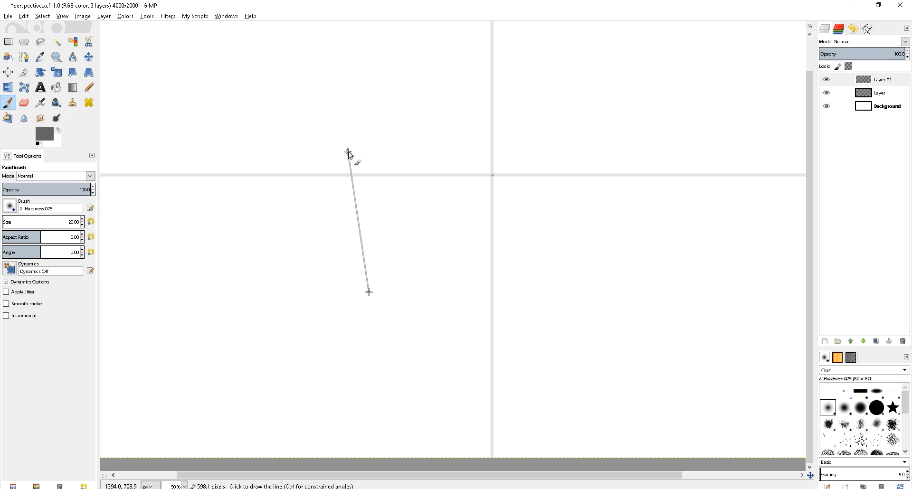
pyautogui.moveTo(369, 190)
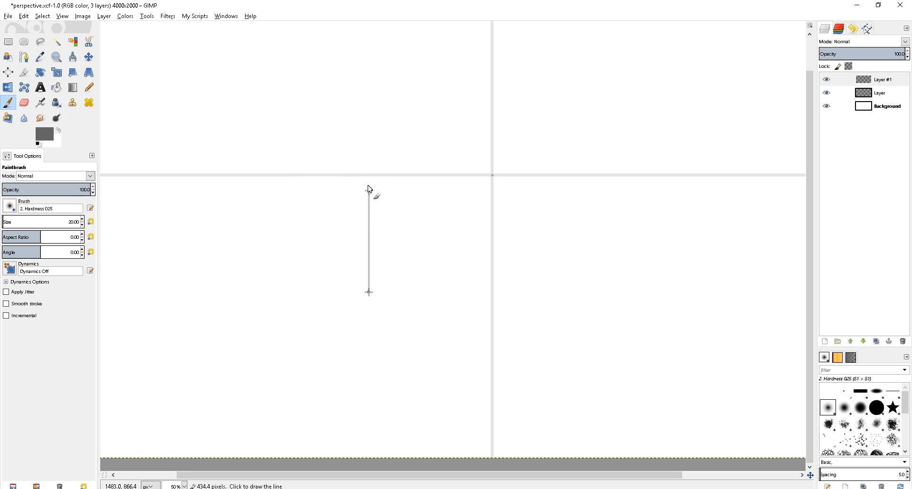
pyautogui.moveTo(368, 157)
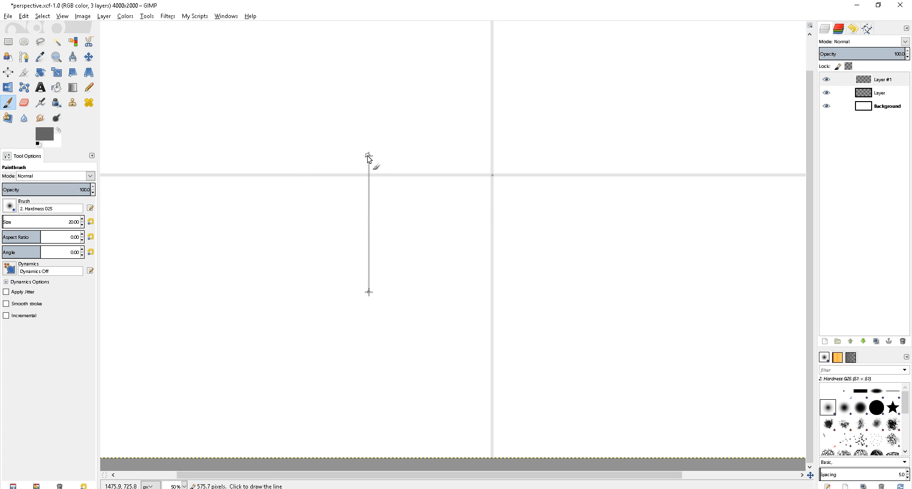
pyautogui.moveTo(370, 156)
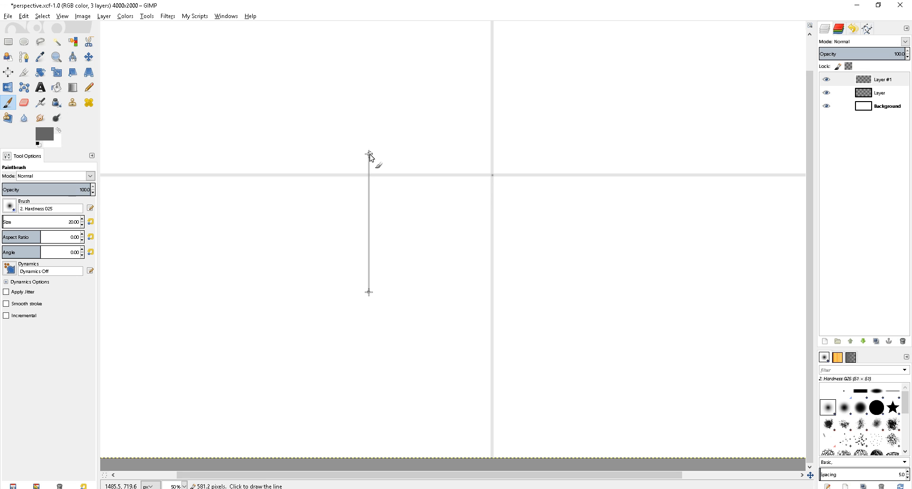
pyautogui.moveTo(371, 162)
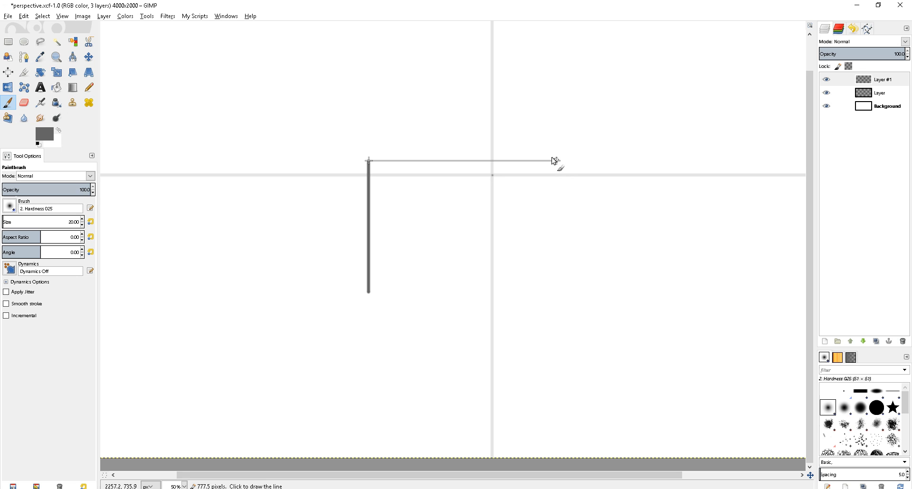
pyautogui.click(562, 227)
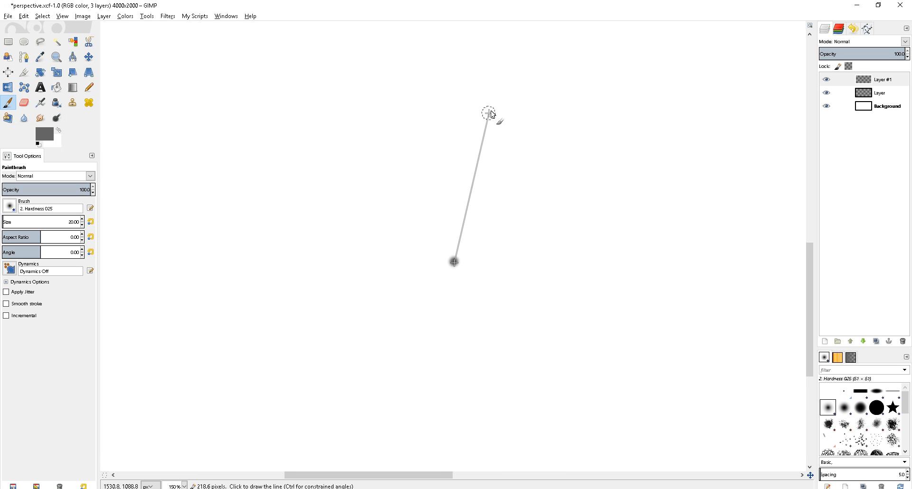
pyautogui.click(608, 195)
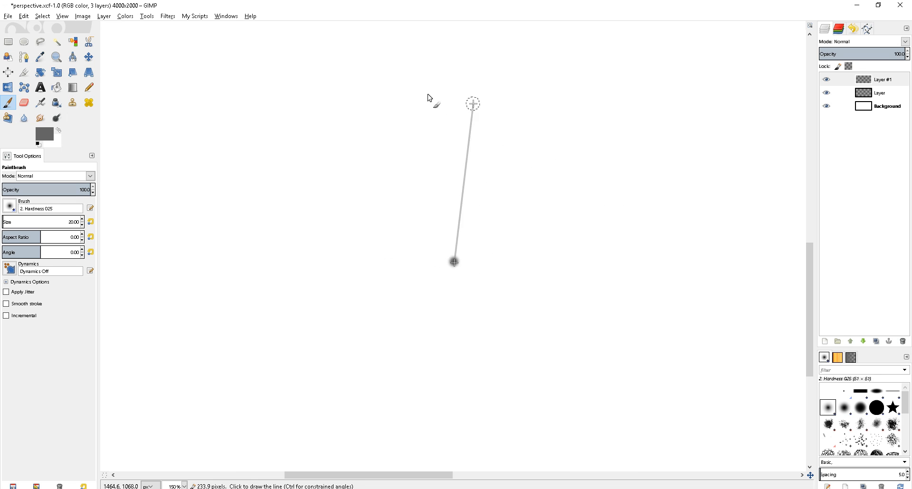
pyautogui.moveTo(475, 154)
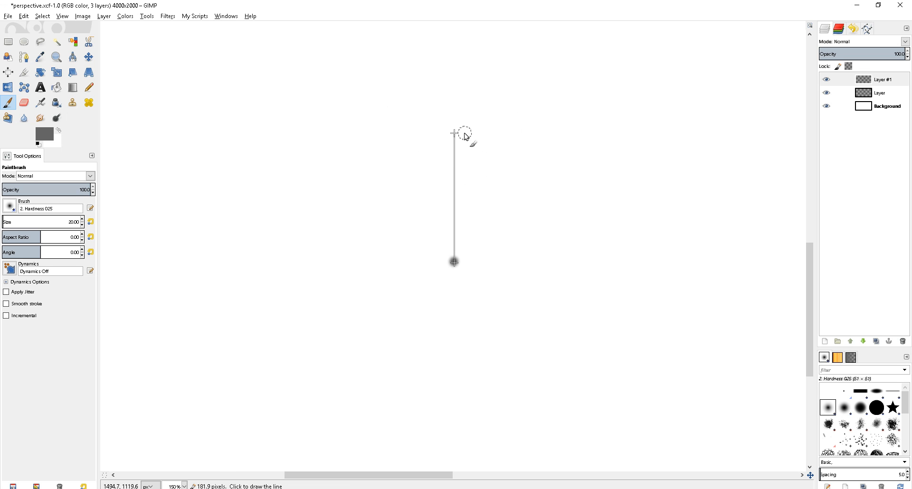
pyautogui.moveTo(465, 179)
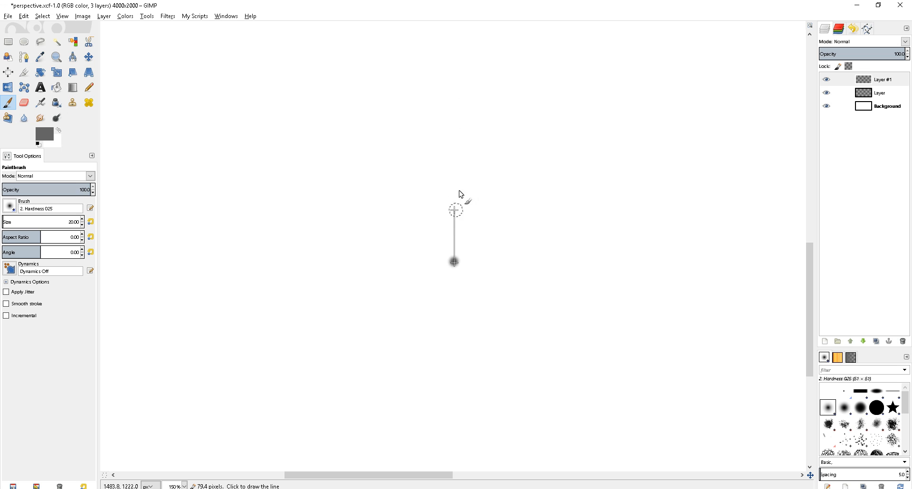
pyautogui.moveTo(452, 220)
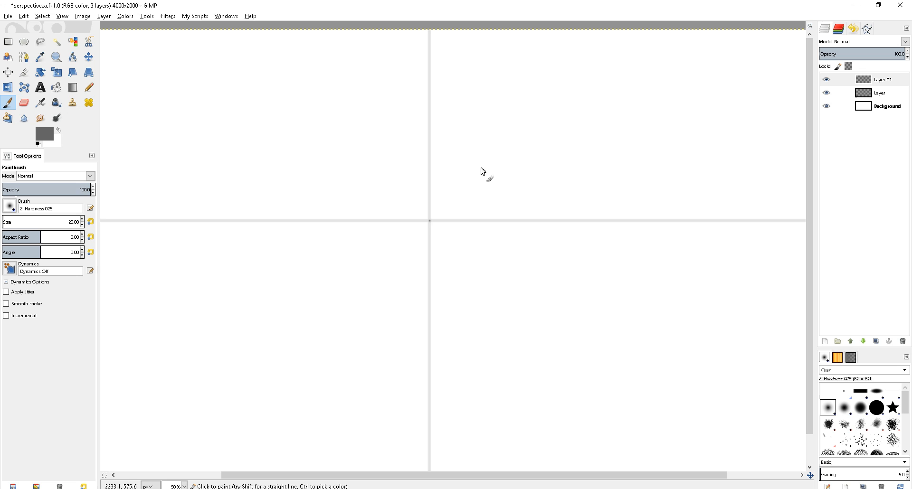
pyautogui.moveTo(470, 203)
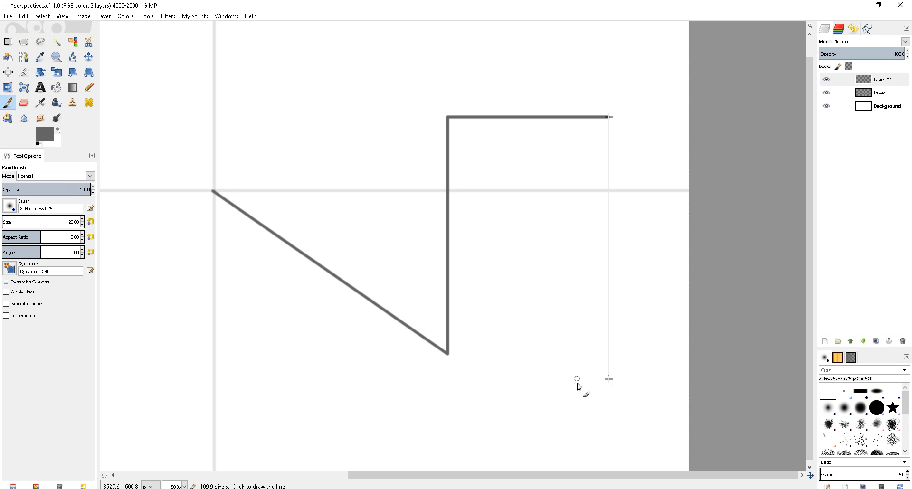
pyautogui.click(447, 356)
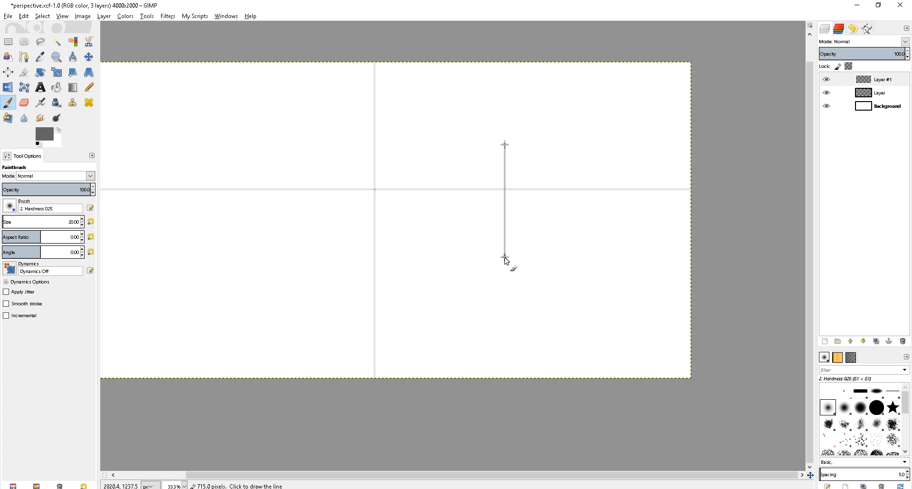
# Draw the square's left side, bottom edge and next side with straight thick strokes right of the guide.
pyautogui.click(583, 278)
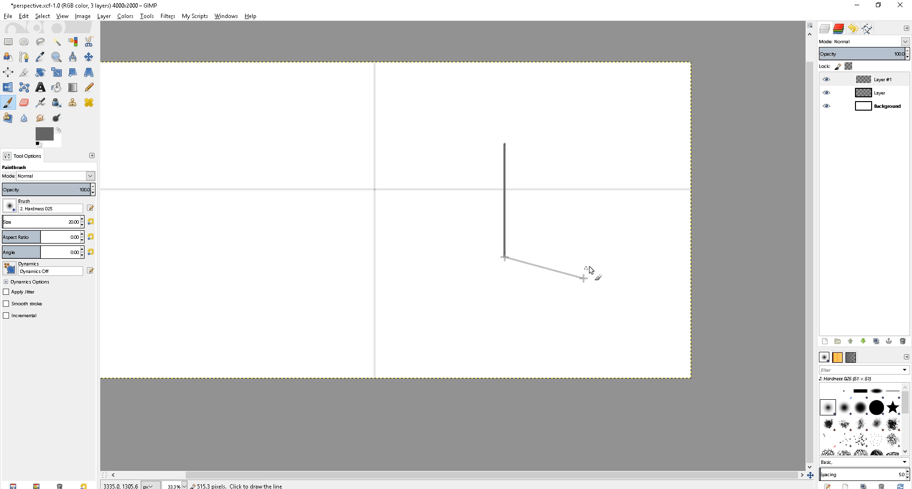
pyautogui.click(599, 257)
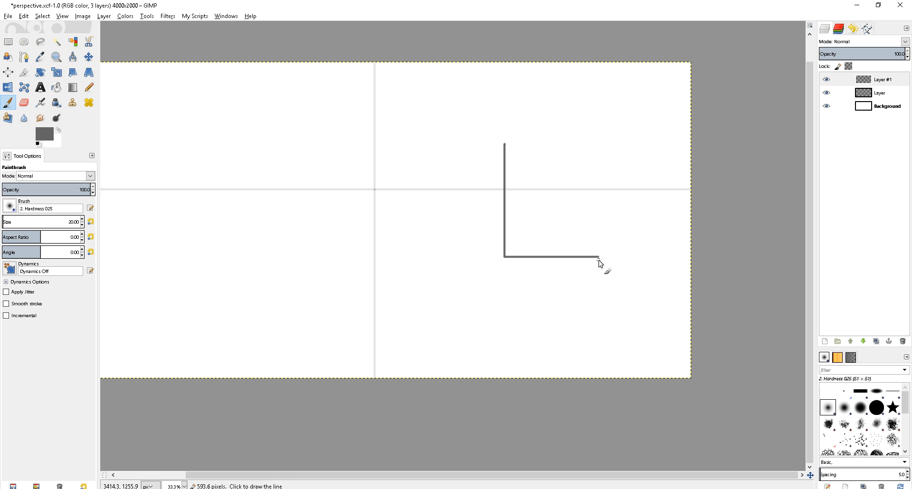
pyautogui.click(589, 144)
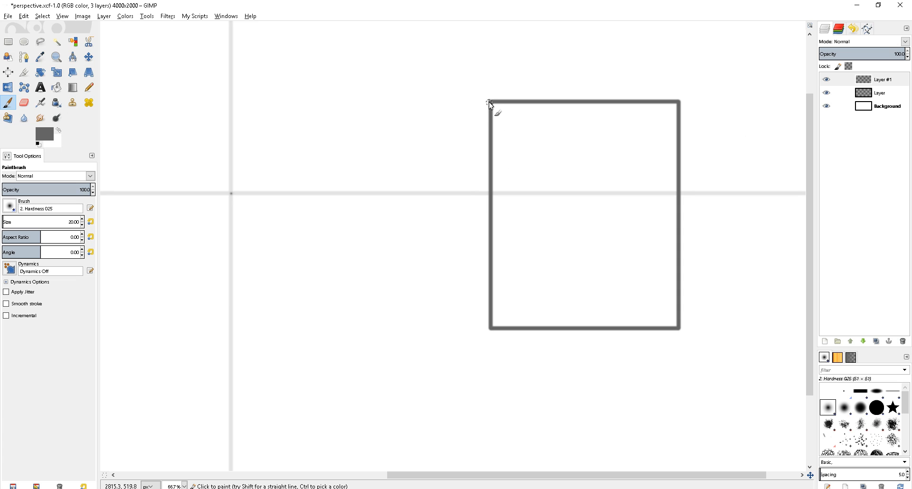
pyautogui.moveTo(490, 104)
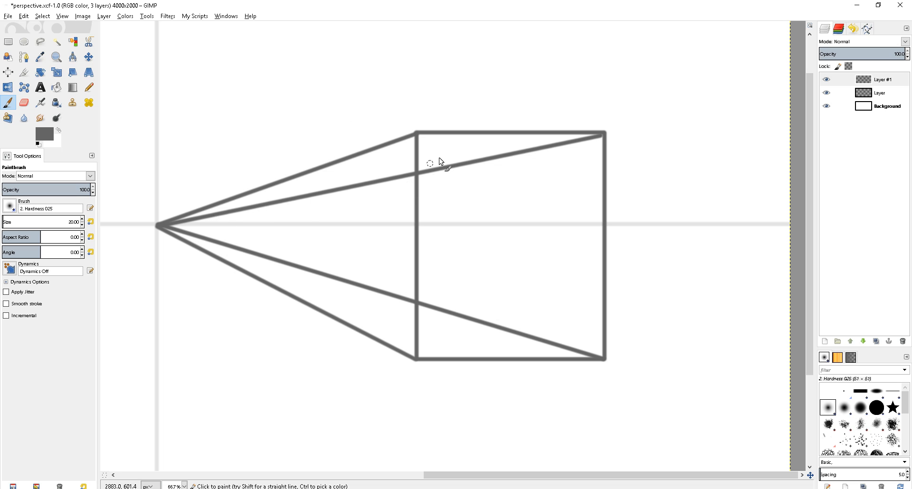
pyautogui.moveTo(336, 223)
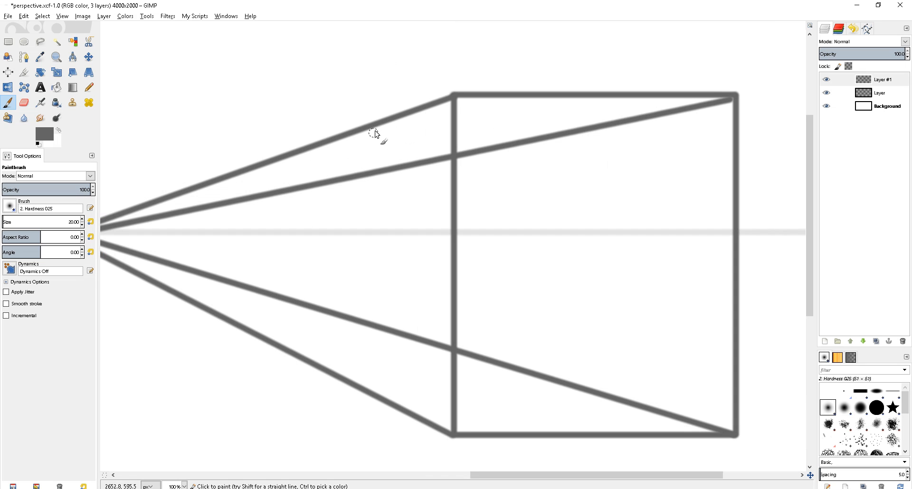
pyautogui.moveTo(367, 131)
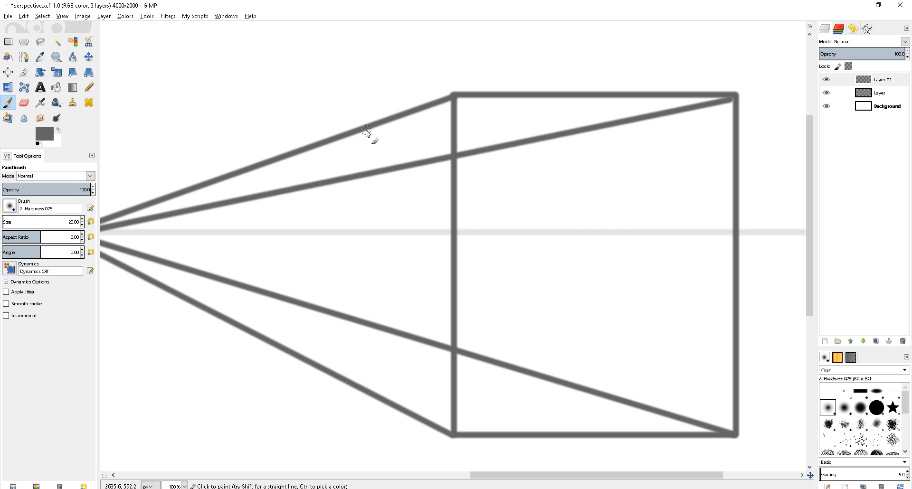
pyautogui.moveTo(359, 140)
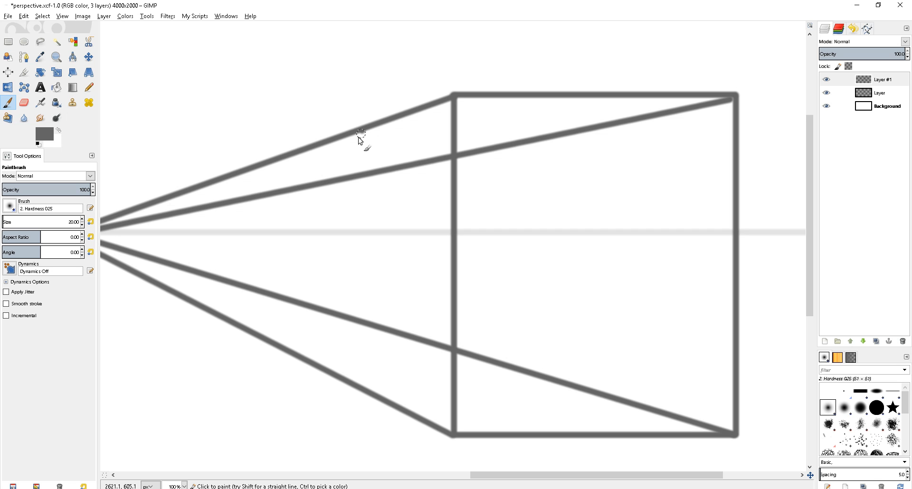
pyautogui.moveTo(356, 191)
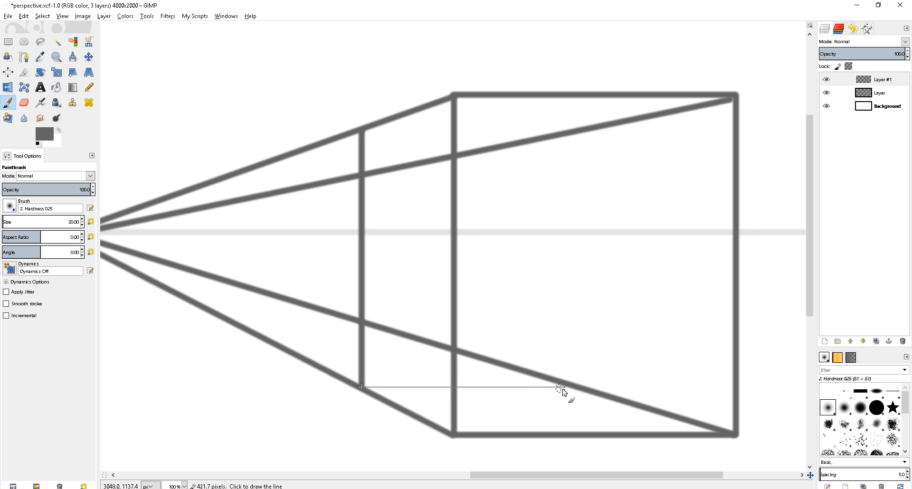
# Draw the back square's bottom edge where it meets the converging perspective lines.
pyautogui.click(578, 387)
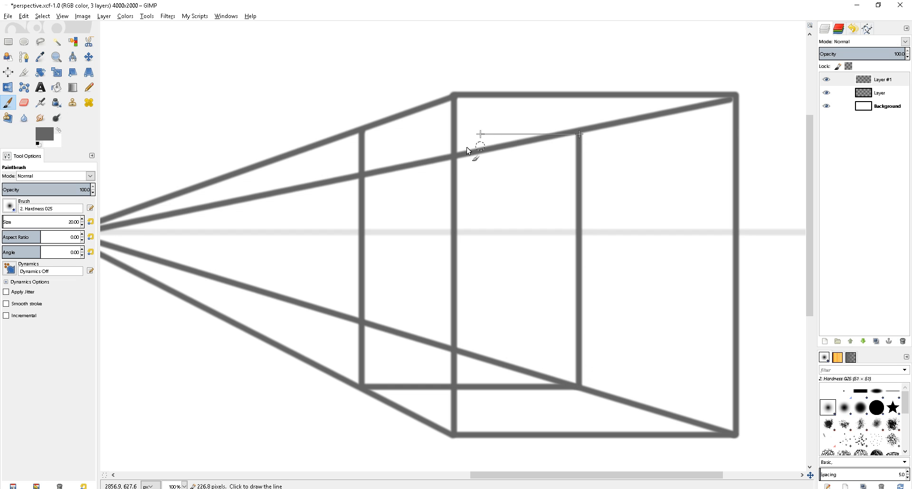
pyautogui.moveTo(364, 134)
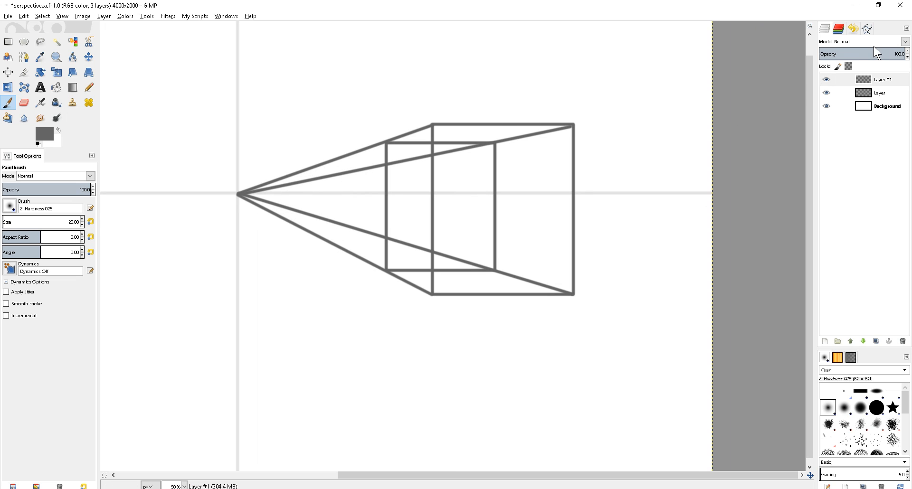
# Fade the box layer to about half opacity and retrace the front square and left edges in dark grey.
pyautogui.moveTo(893, 53); pyautogui.dragTo(867, 53)
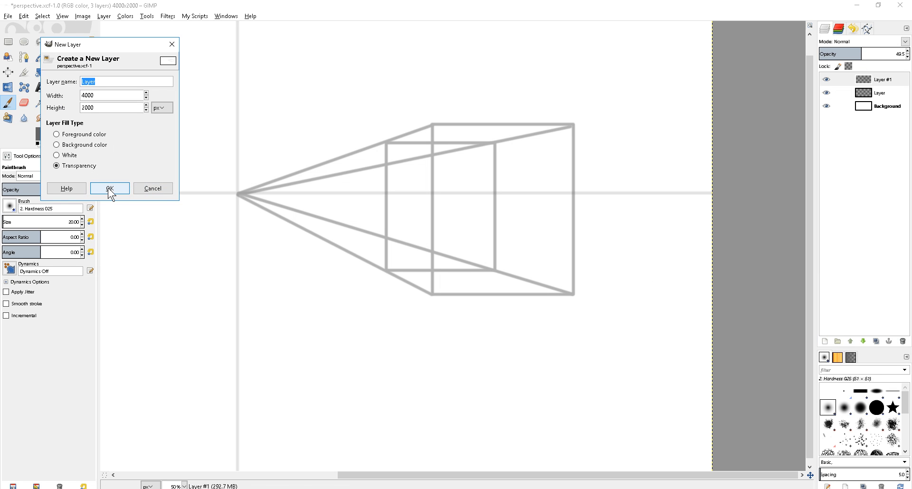
pyautogui.click(109, 188)
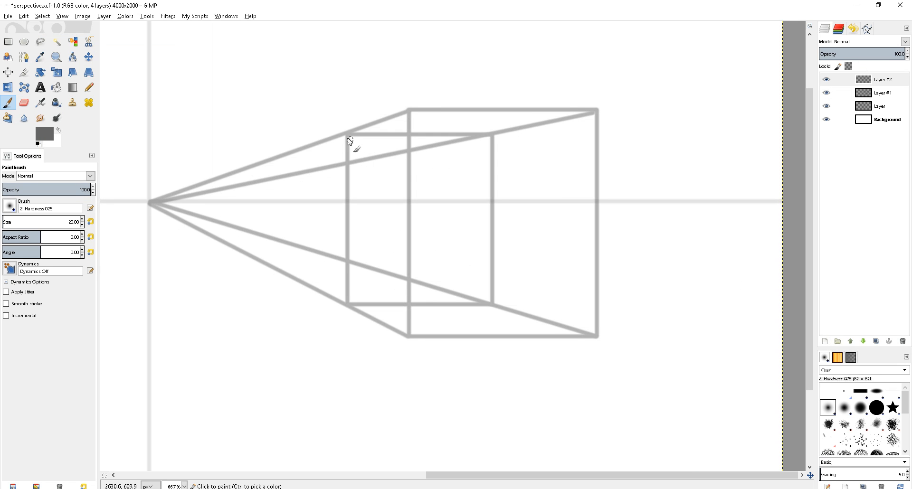
pyautogui.moveTo(347, 138)
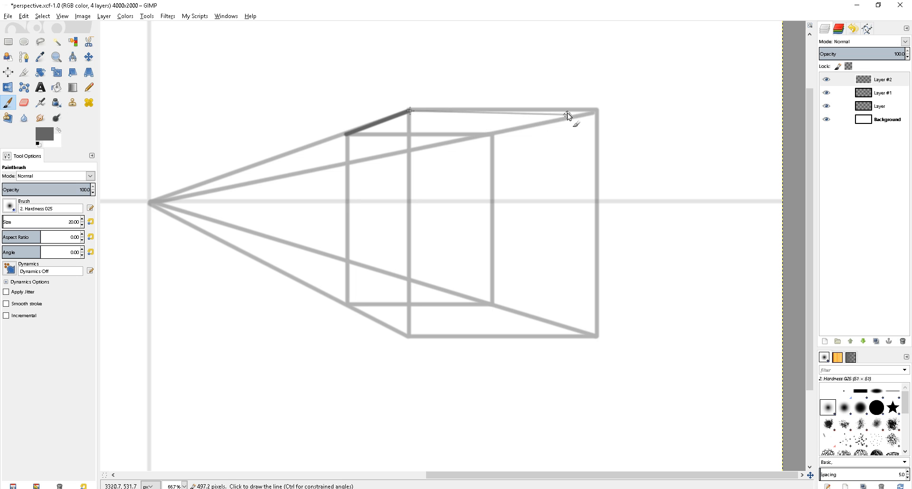
pyautogui.click(597, 339)
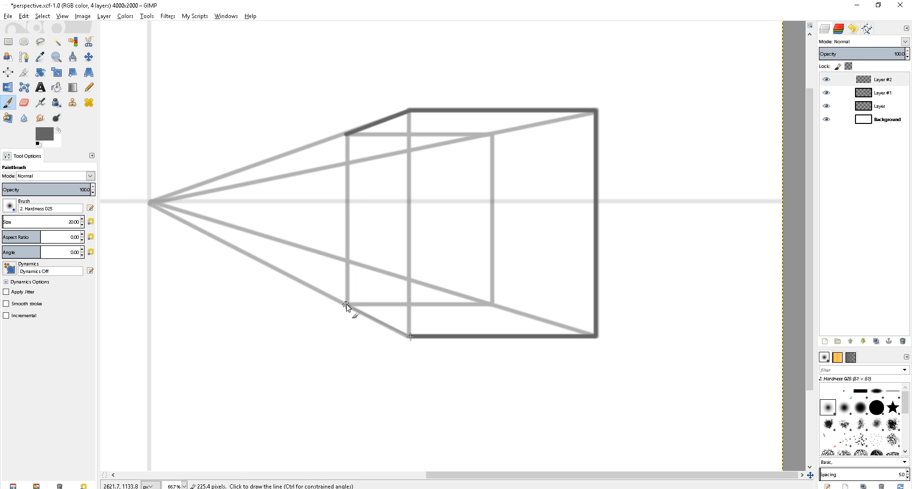
pyautogui.click(347, 140)
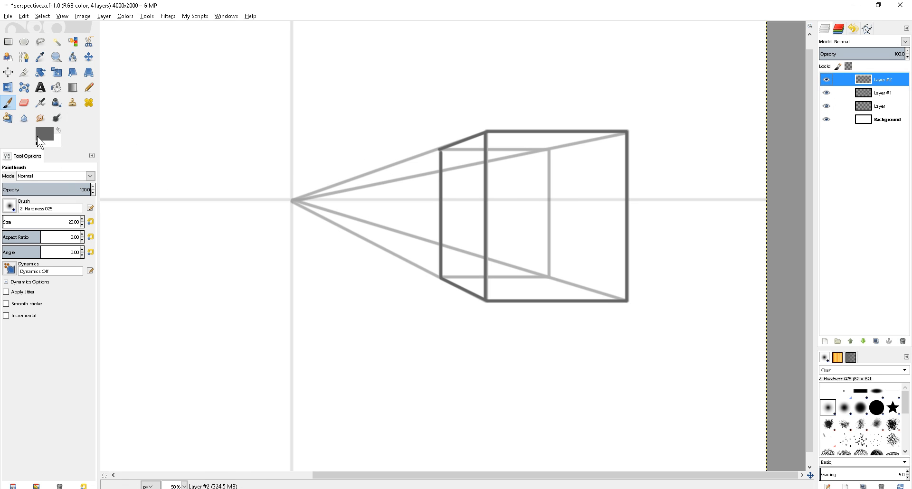
# Choose a lighter grey and draw the cube's hidden back edges on a new layer.
pyautogui.click(44, 135)
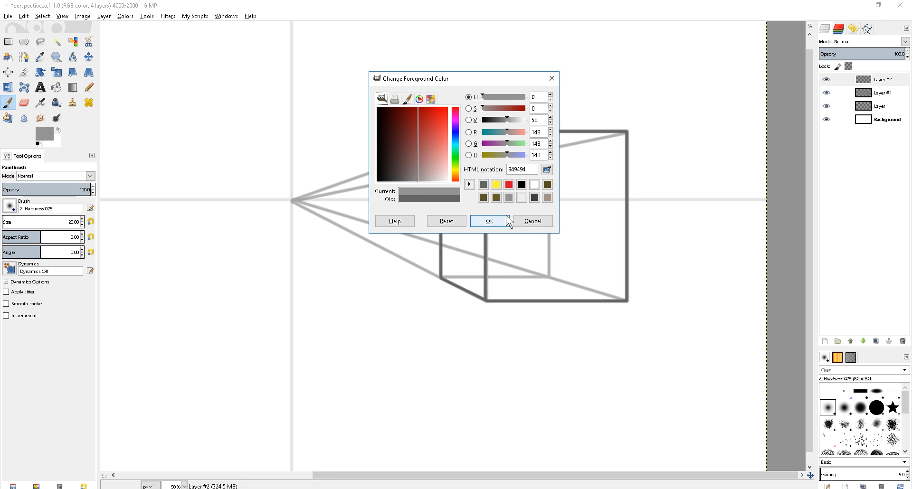
pyautogui.click(488, 221)
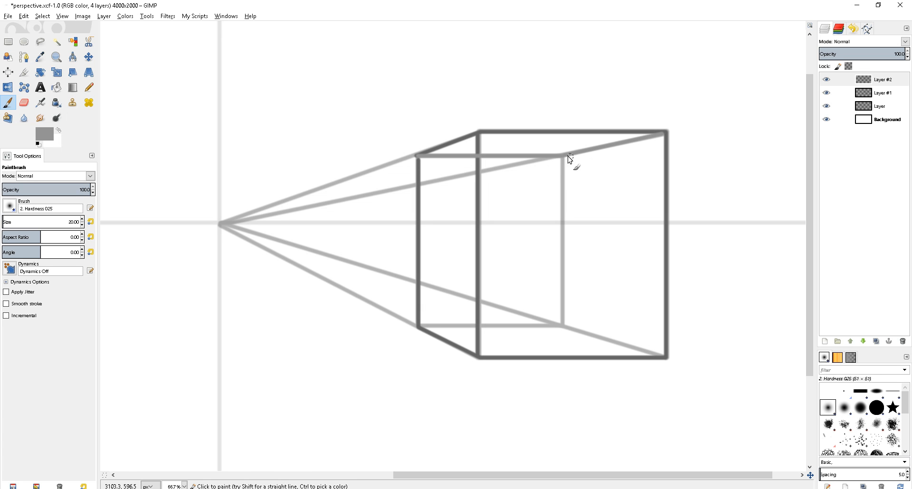
pyautogui.moveTo(586, 207)
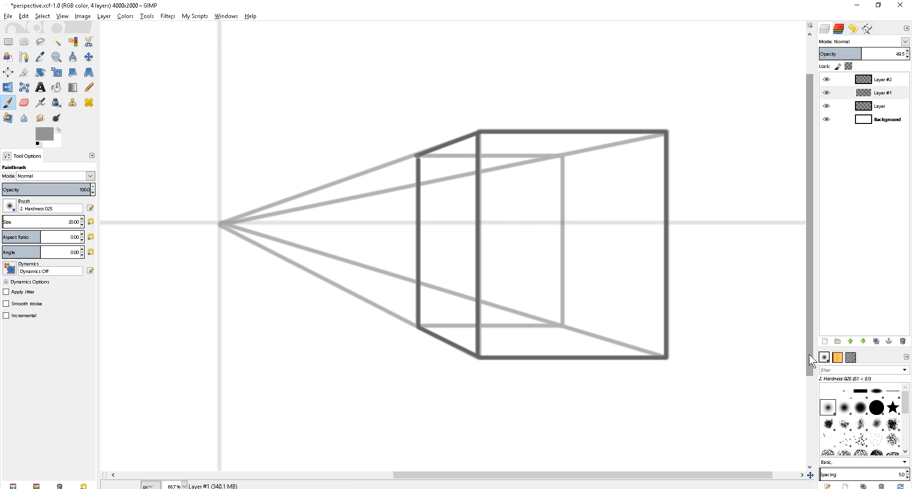
pyautogui.click(824, 341)
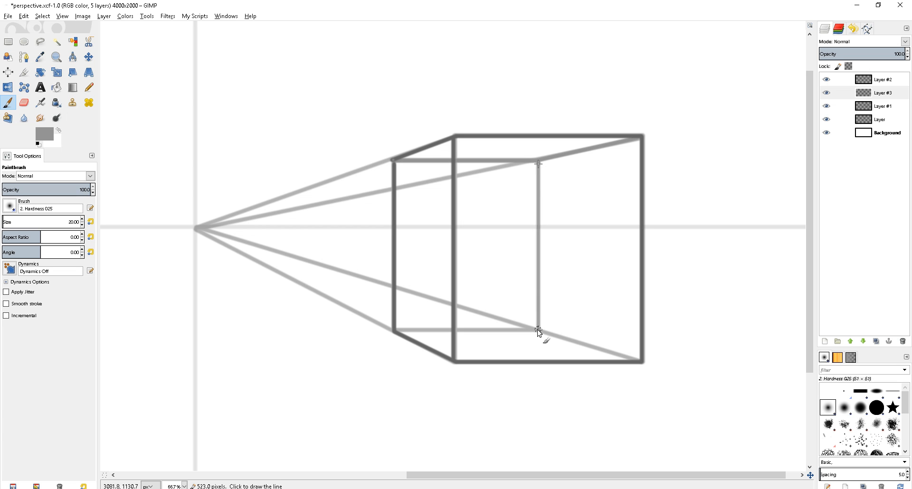
pyautogui.click(538, 329)
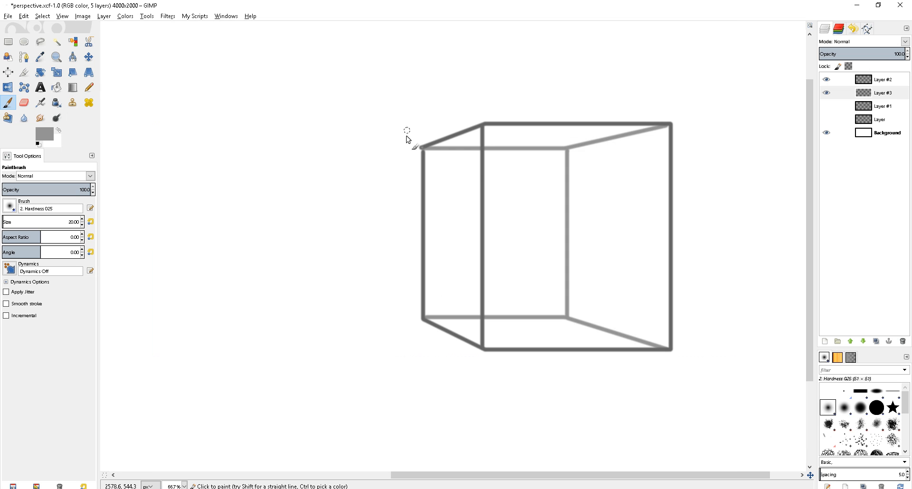
# Hide the construction lines, recentre the view and pick a salmon pink paint colour.
pyautogui.click(24, 102)
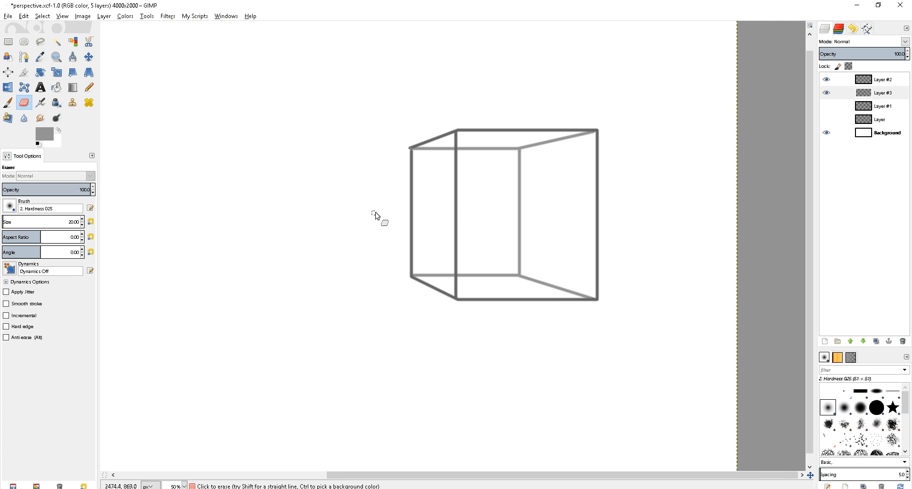
pyautogui.moveTo(512, 143)
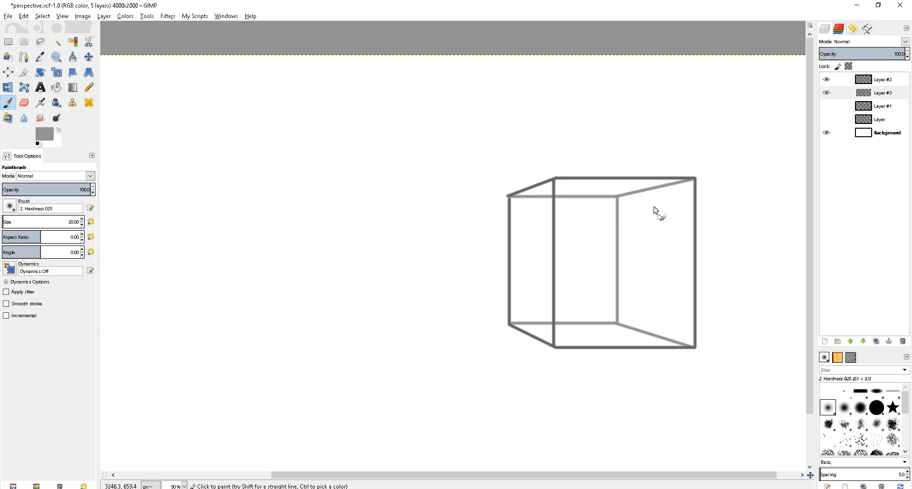
pyautogui.moveTo(588, 227)
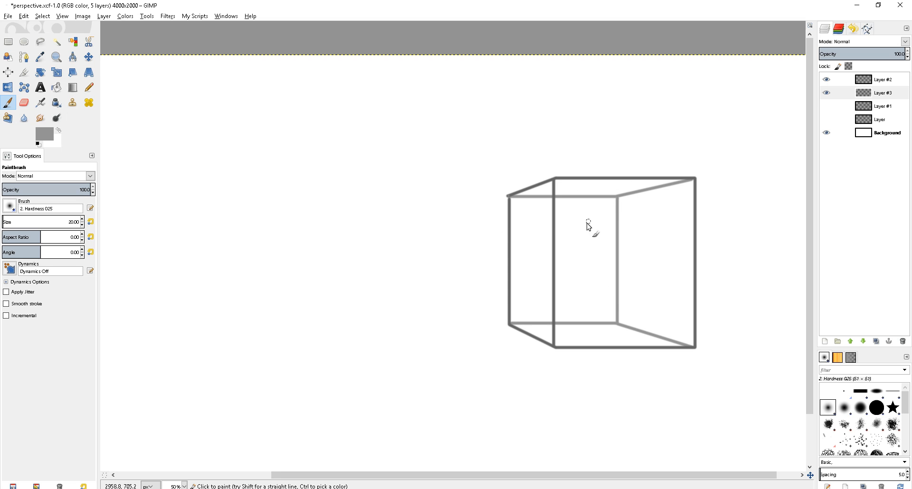
pyautogui.press('minus')
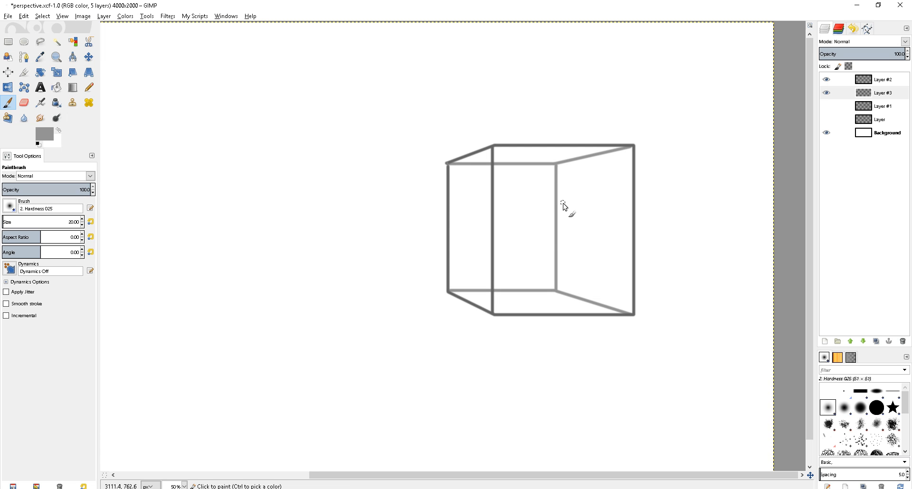
pyautogui.moveTo(568, 208)
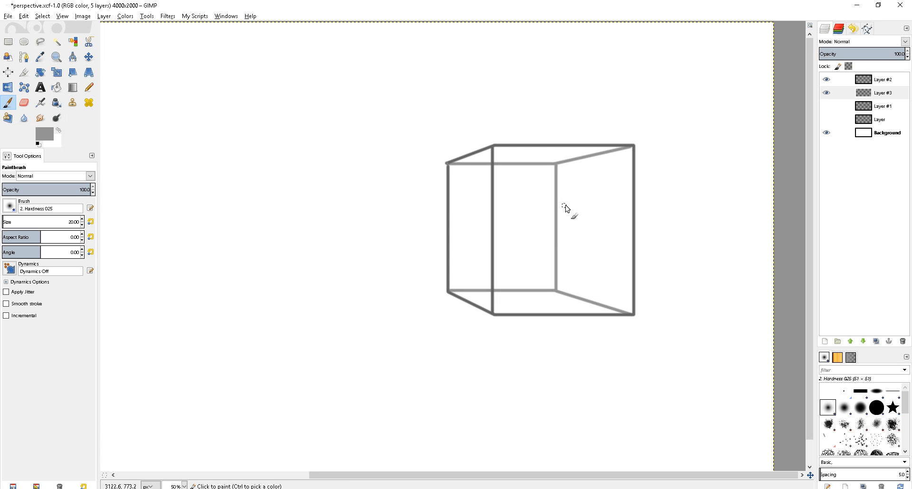
pyautogui.moveTo(567, 209); pyautogui.dragTo(561, 228)
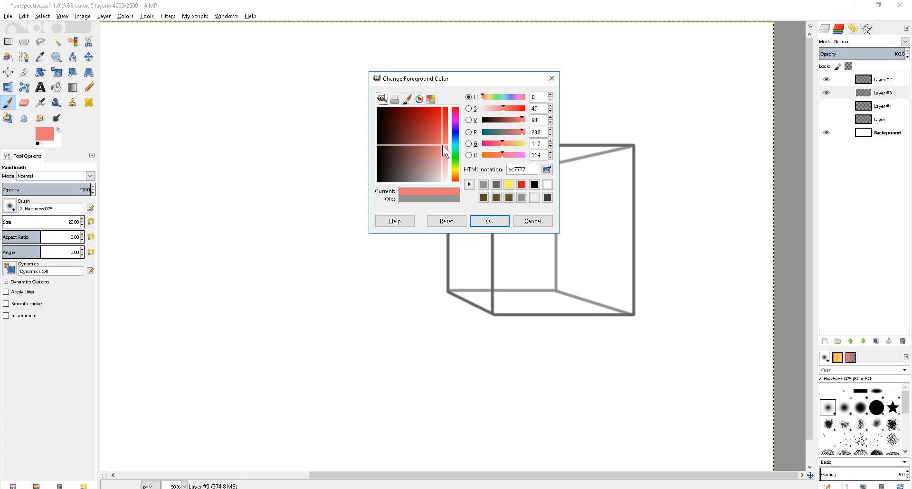
# Paint a large salmon blob inside the cube with faint pink spots toward the right.
pyautogui.click(488, 220)
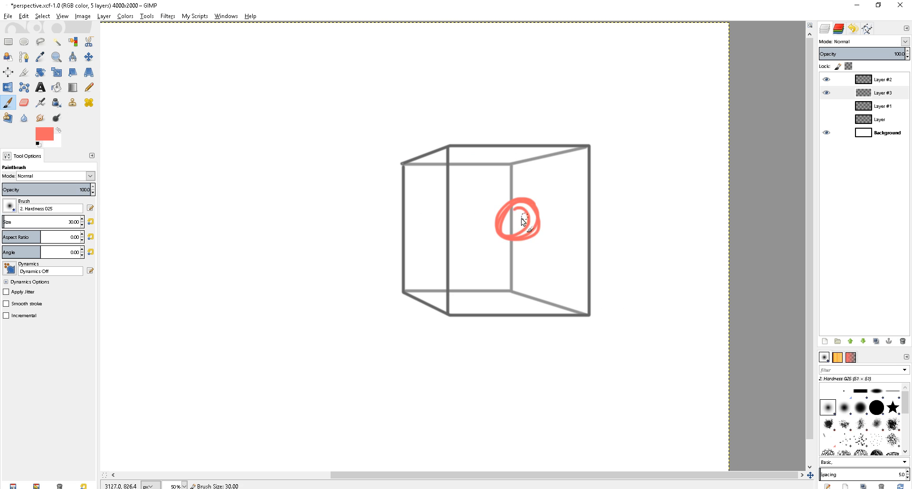
pyautogui.moveTo(512, 222); pyautogui.dragTo(521, 232)
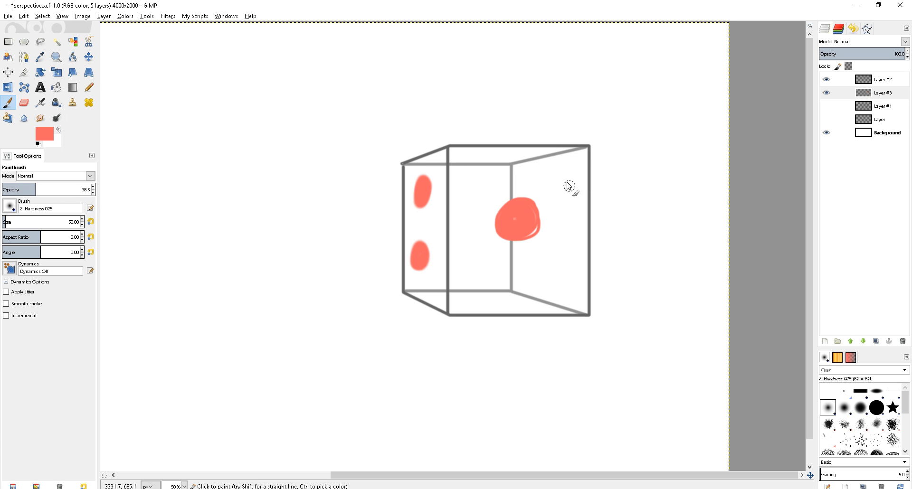
pyautogui.click(564, 193)
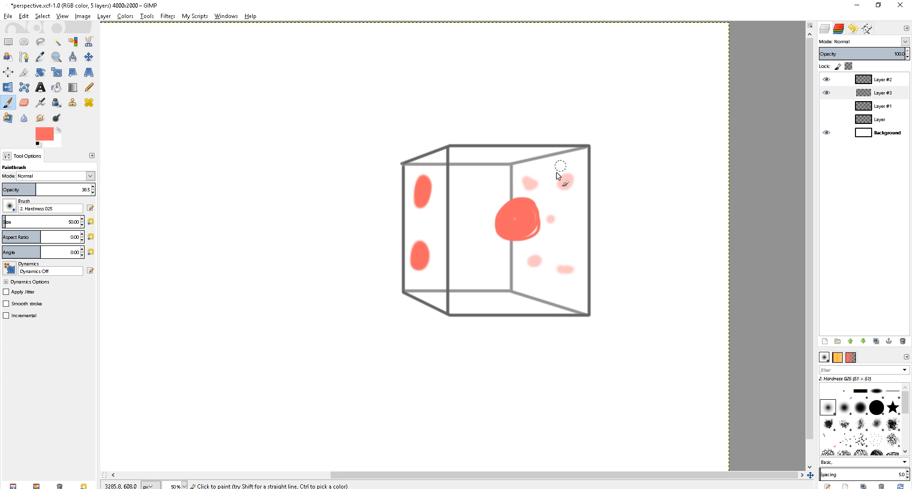
pyautogui.click(484, 189)
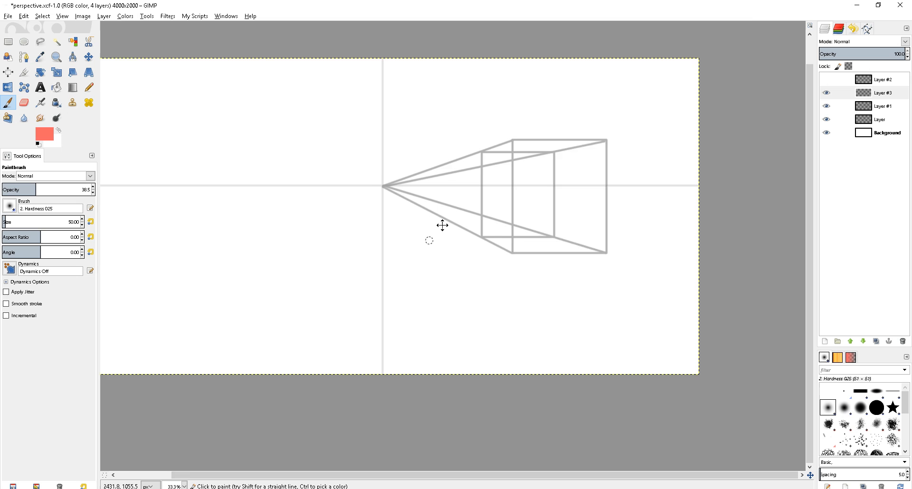
# Switch the paint to black and outline the cube's front square and left edges in thick strokes.
pyautogui.click(44, 133)
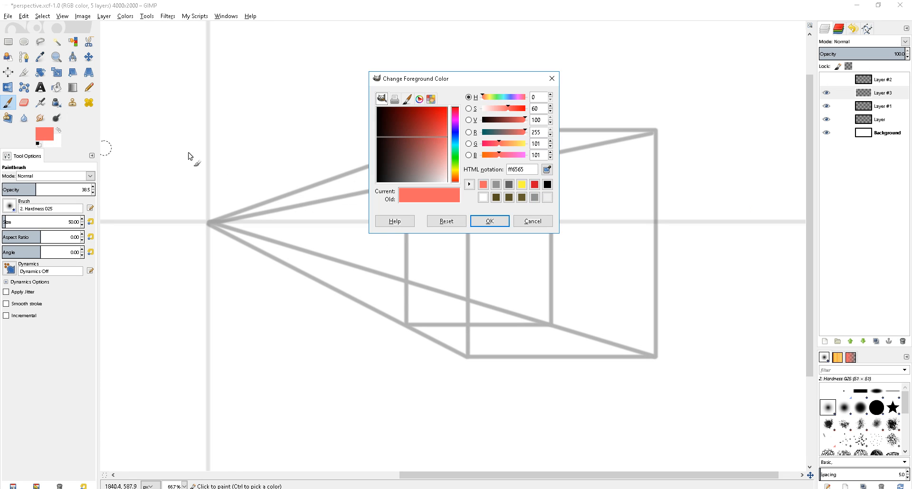
pyautogui.click(490, 221)
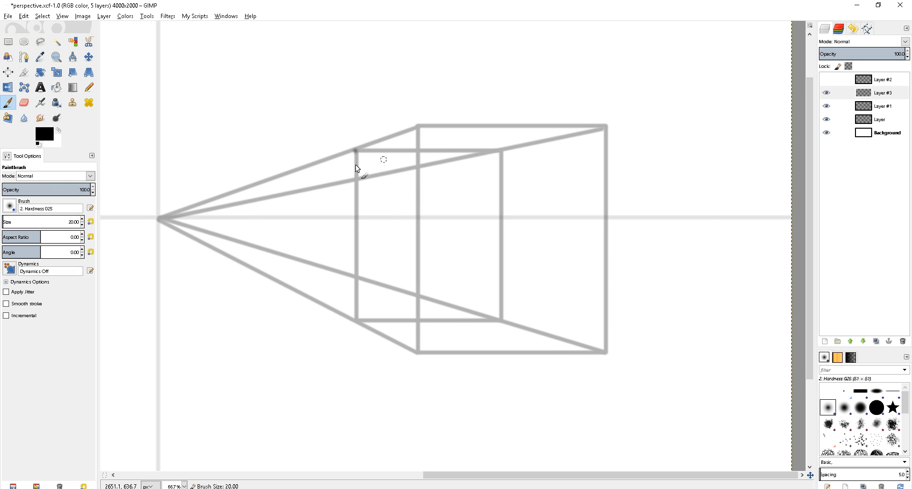
pyautogui.moveTo(355, 152); pyautogui.dragTo(358, 323)
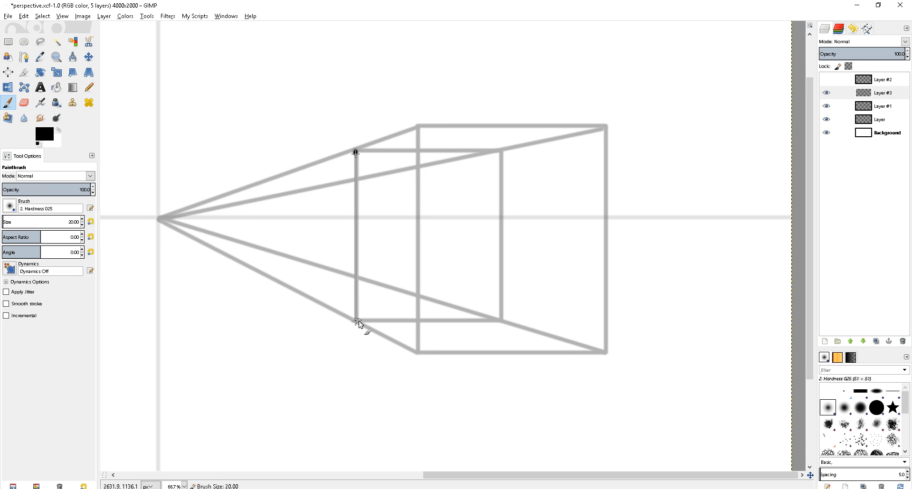
pyautogui.moveTo(357, 152); pyautogui.dragTo(607, 356)
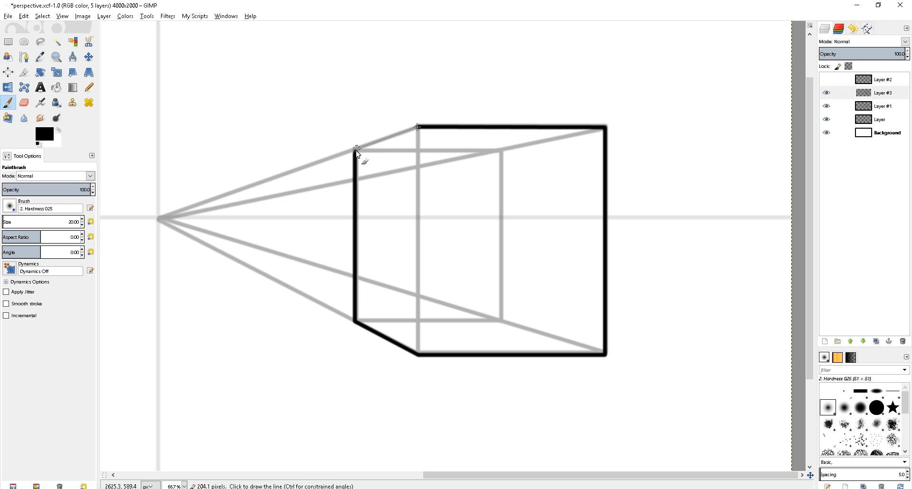
pyautogui.click(418, 128)
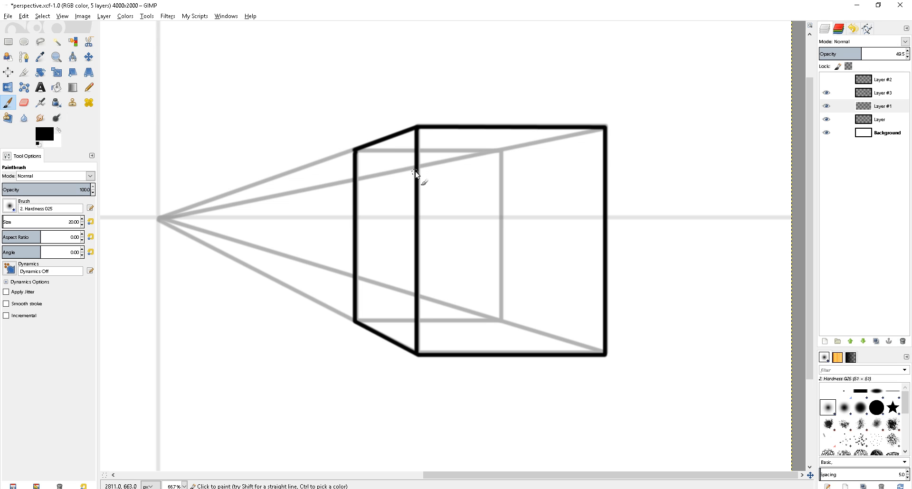
pyautogui.moveTo(414, 179)
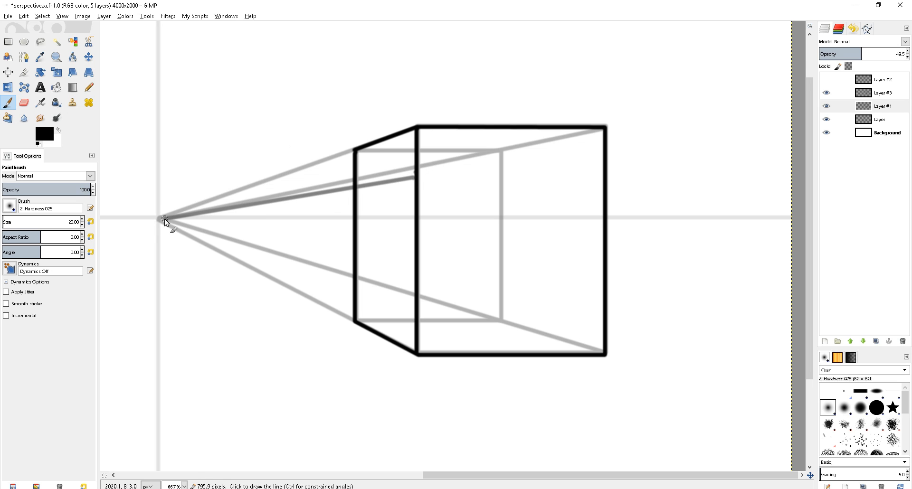
# Set the foreground to light blue for the window guide lines.
pyautogui.click(44, 135)
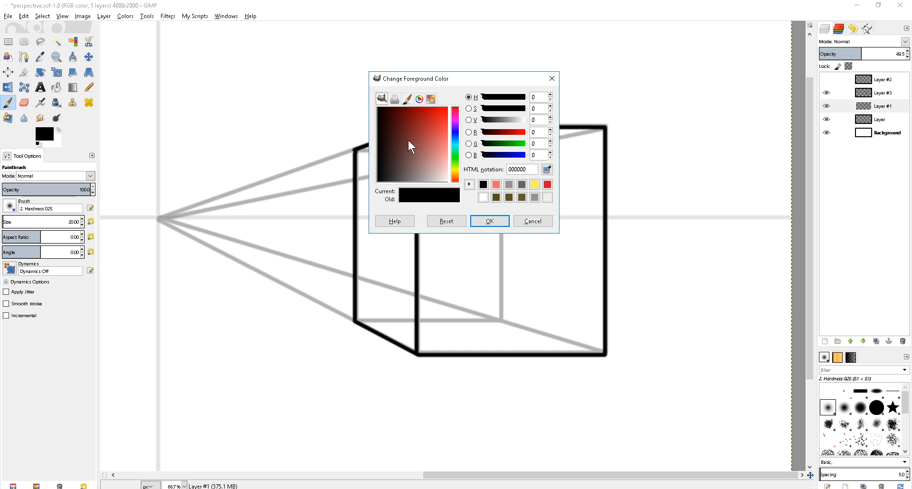
pyautogui.click(430, 171)
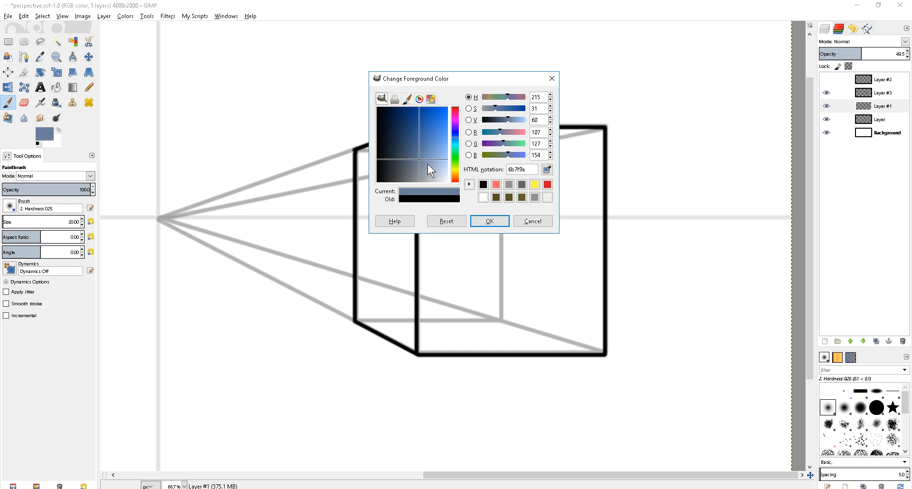
pyautogui.click(489, 221)
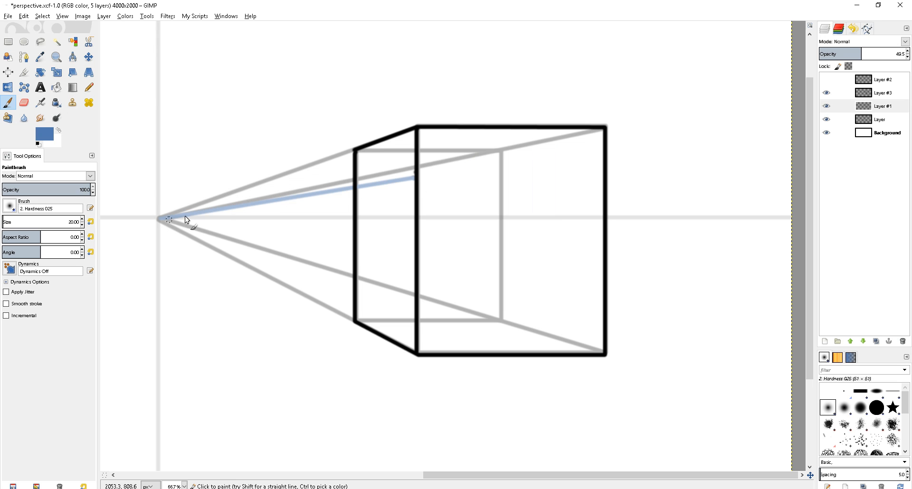
pyautogui.moveTo(165, 216)
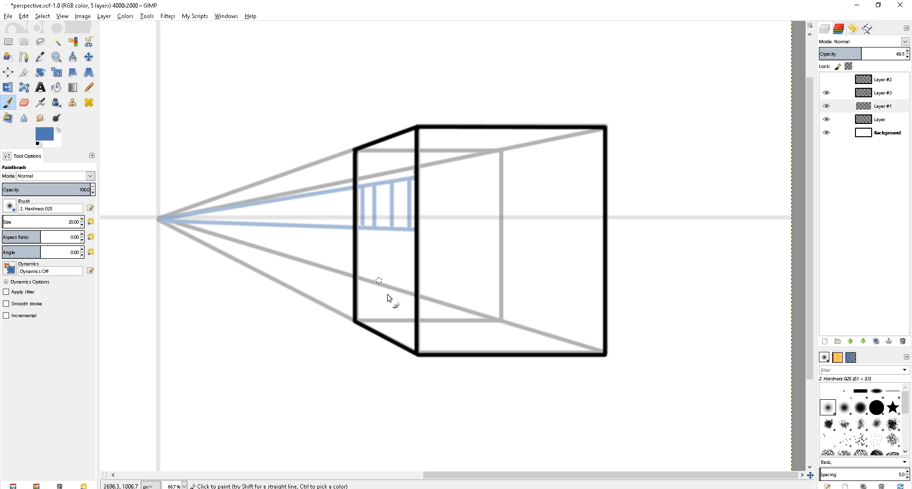
pyautogui.moveTo(415, 291)
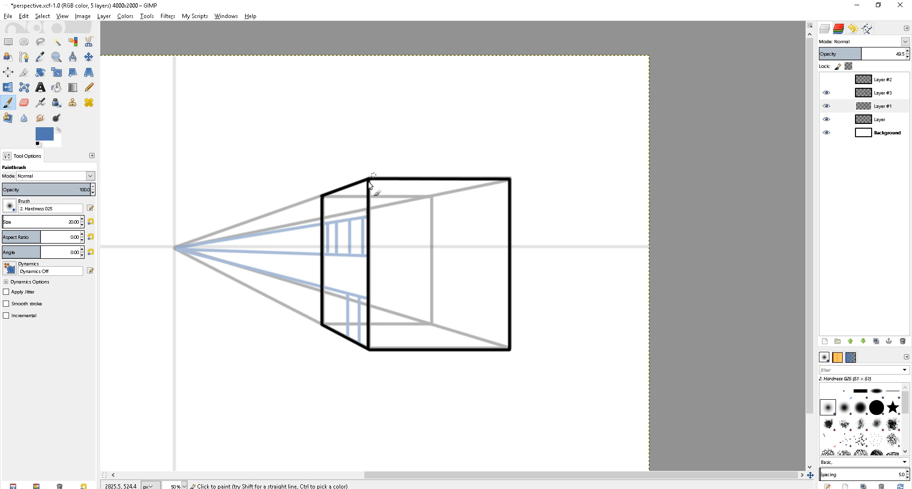
pyautogui.moveTo(430, 123)
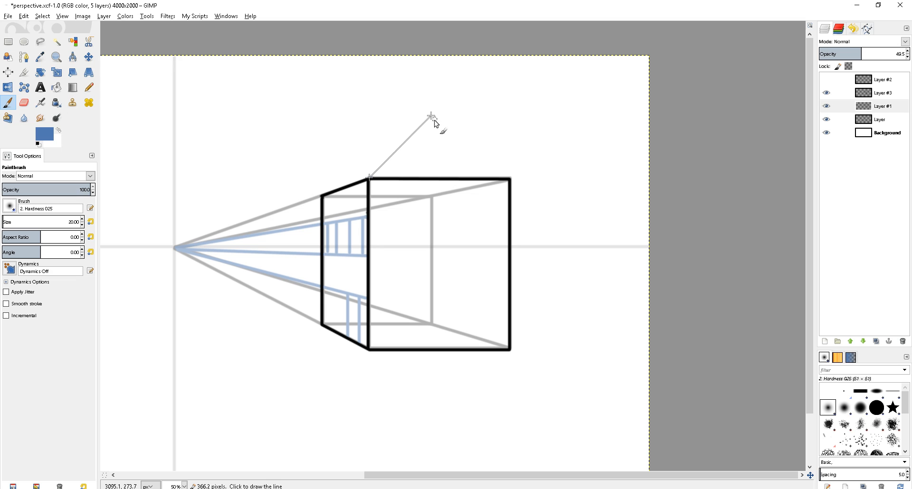
pyautogui.moveTo(460, 93)
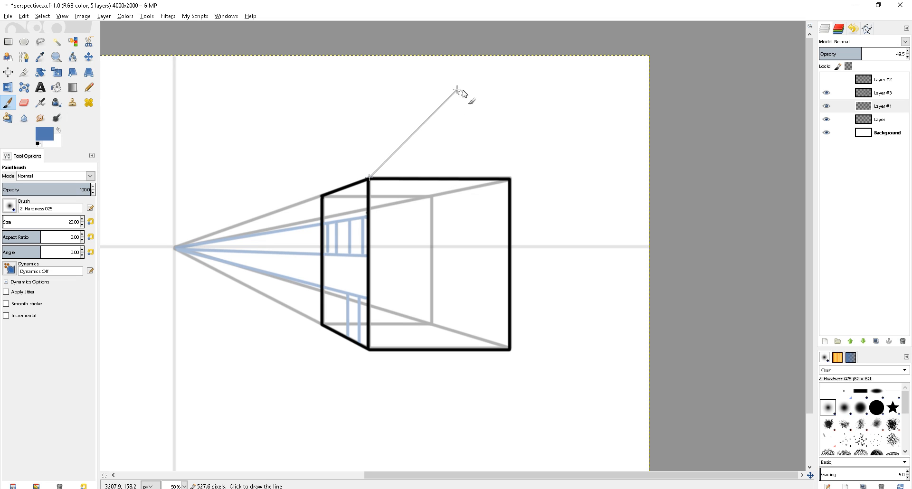
# Draw blue roof edges to a peak, erase the overshoot and add the ridge line to the vanishing point.
pyautogui.click(506, 180)
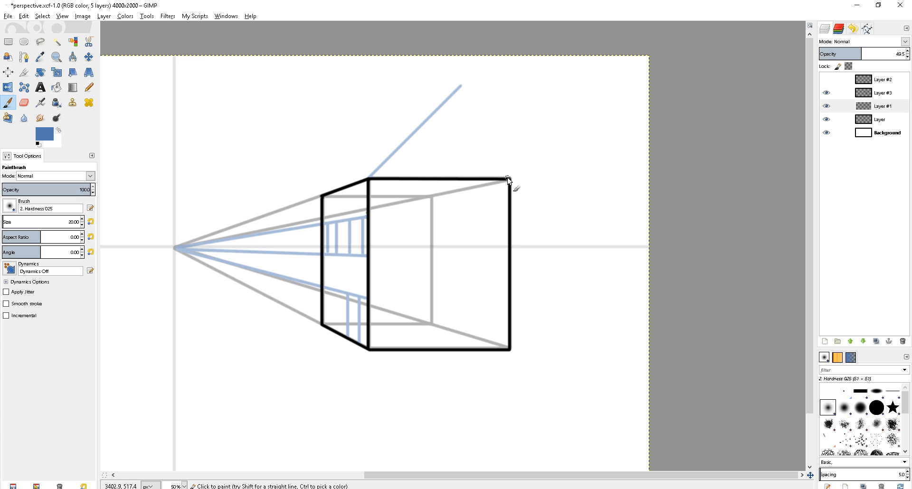
pyautogui.moveTo(409, 79)
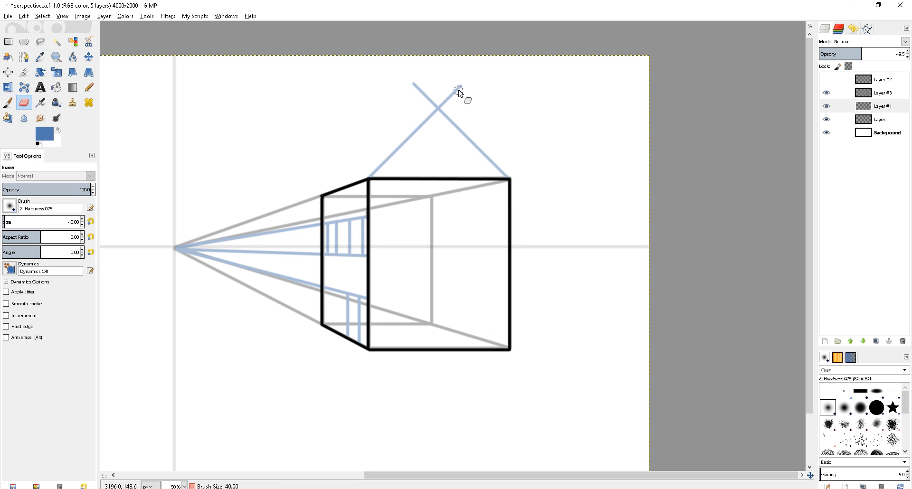
pyautogui.moveTo(460, 93); pyautogui.dragTo(431, 96)
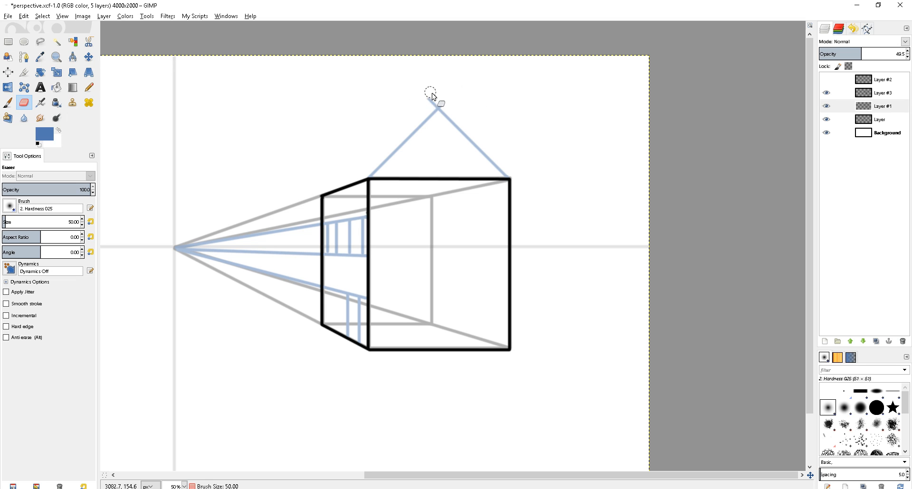
pyautogui.click(7, 104)
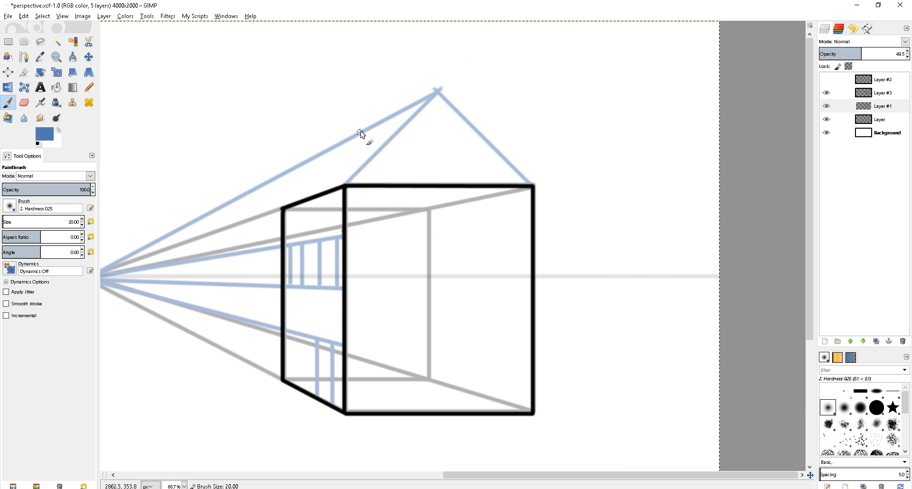
pyautogui.moveTo(244, 242); pyautogui.dragTo(384, 108)
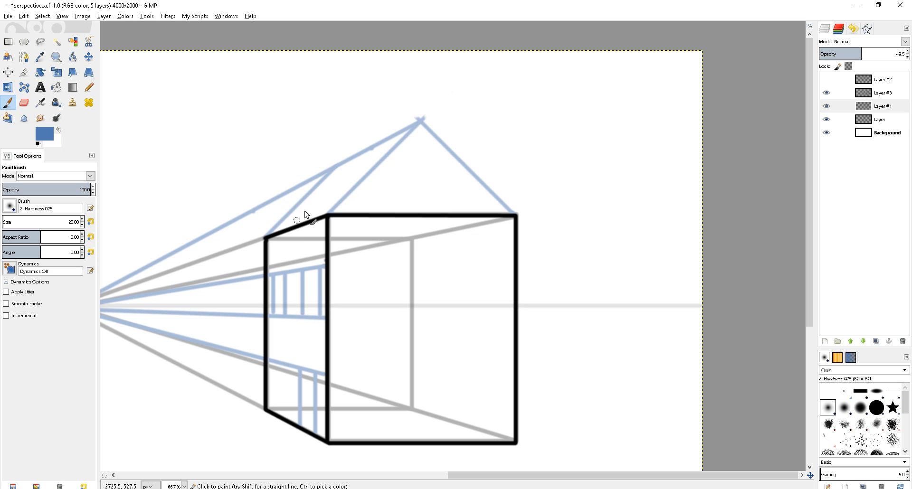
pyautogui.moveTo(348, 158)
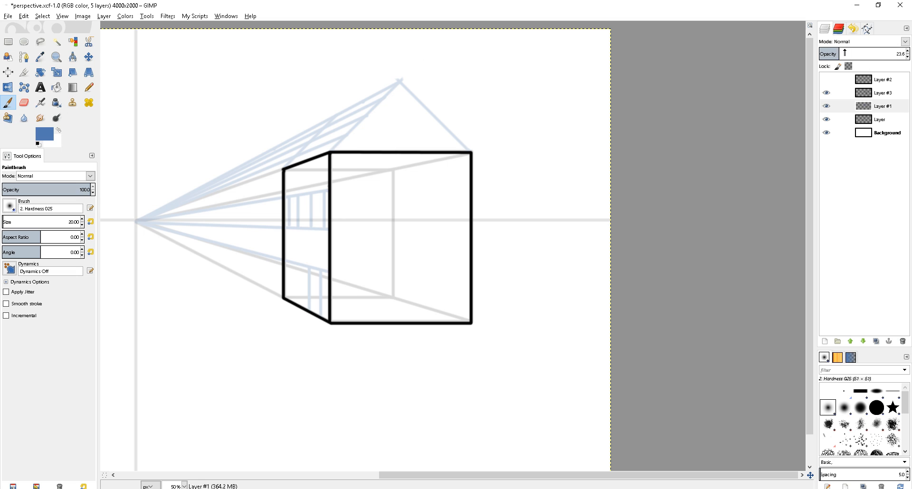
# Fade the guide layer, select the empty inking layer and set the paint to black.
pyautogui.moveTo(844, 53); pyautogui.dragTo(861, 53)
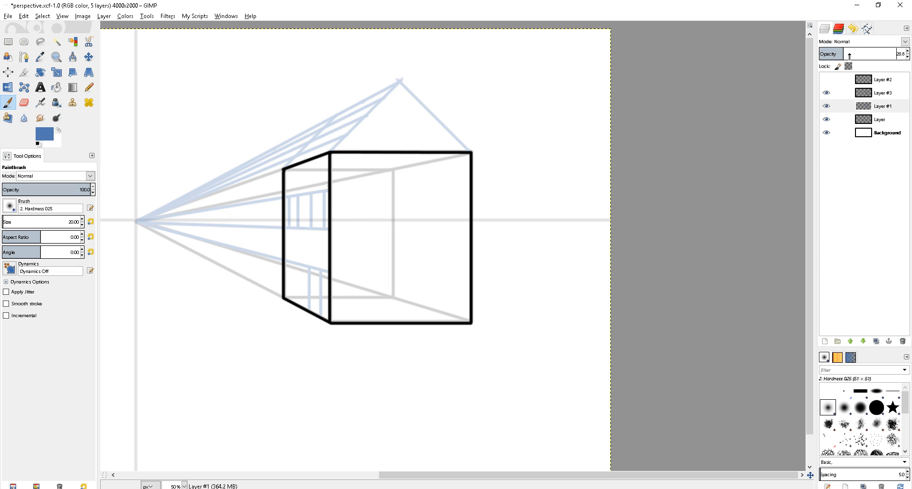
pyautogui.click(881, 93)
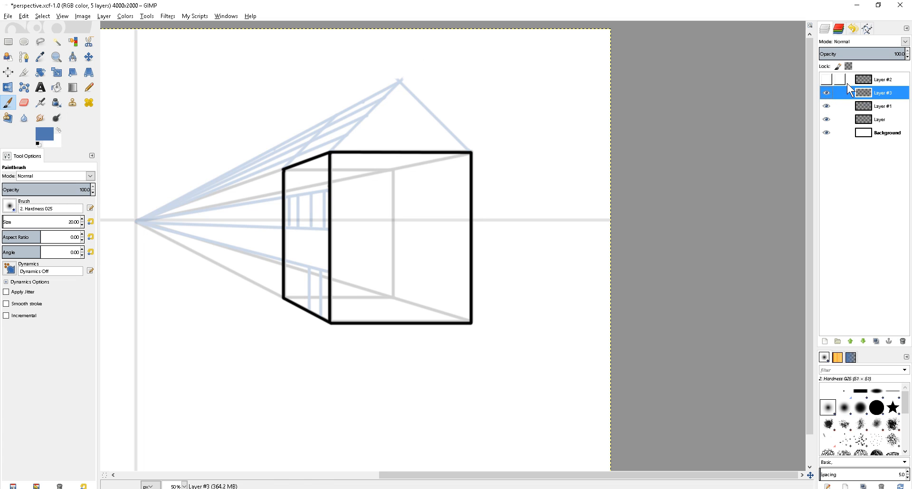
pyautogui.click(43, 132)
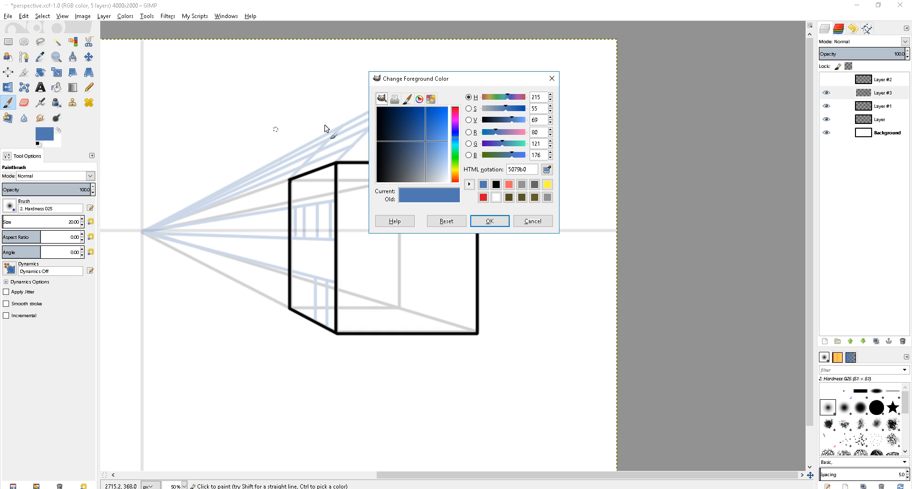
pyautogui.click(489, 221)
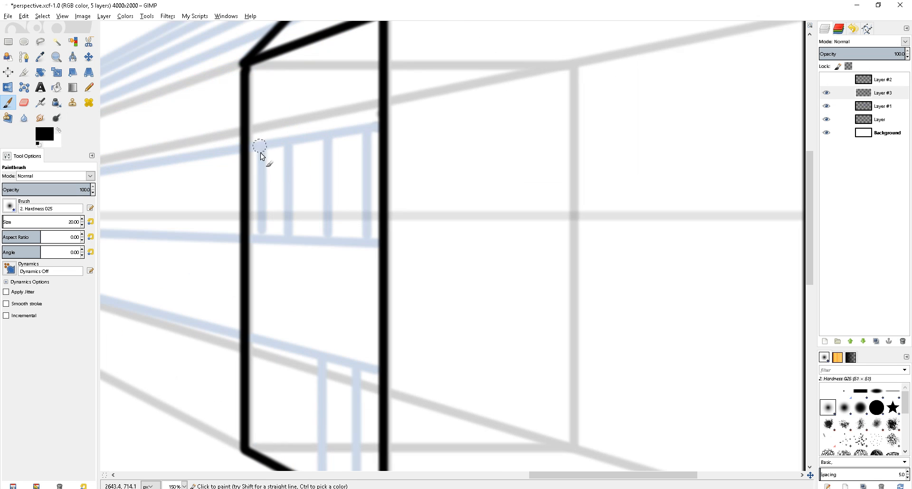
# Ink the first left-wall window, the door edge and a roof line along the left slope.
pyautogui.moveTo(261, 145); pyautogui.dragTo(262, 238)
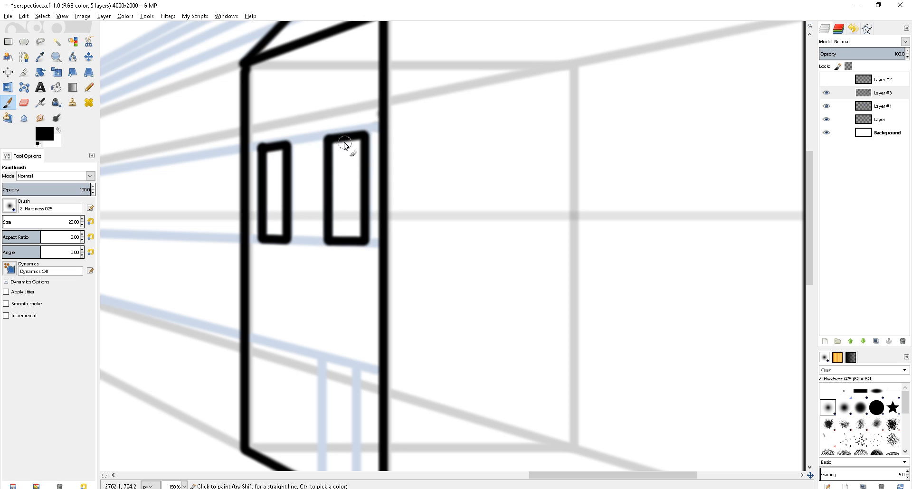
pyautogui.moveTo(269, 177)
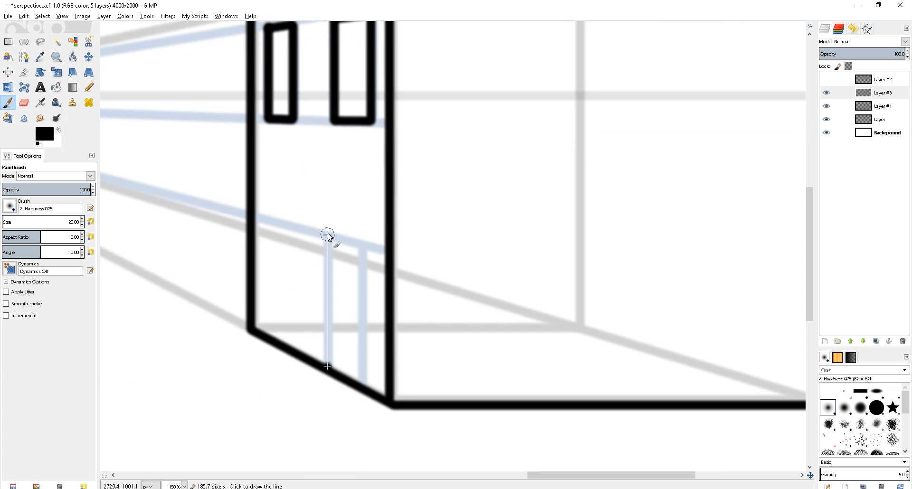
pyautogui.click(362, 247)
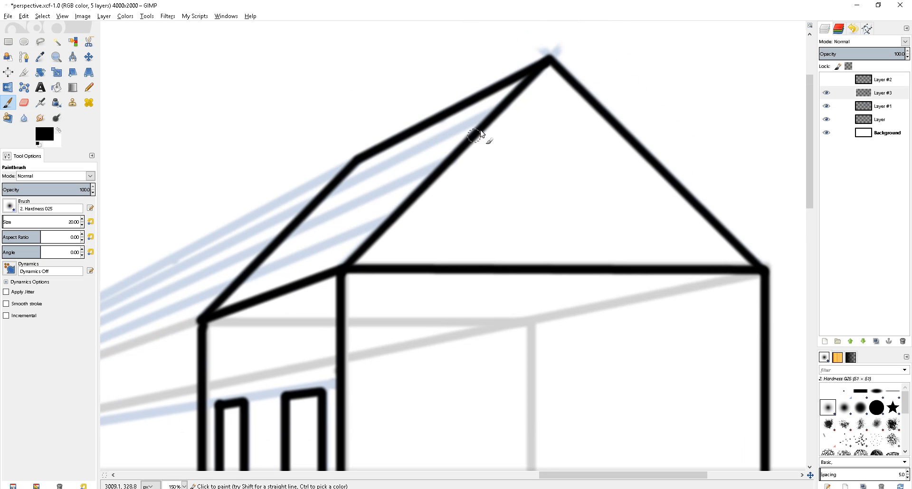
pyautogui.moveTo(477, 134); pyautogui.dragTo(332, 192)
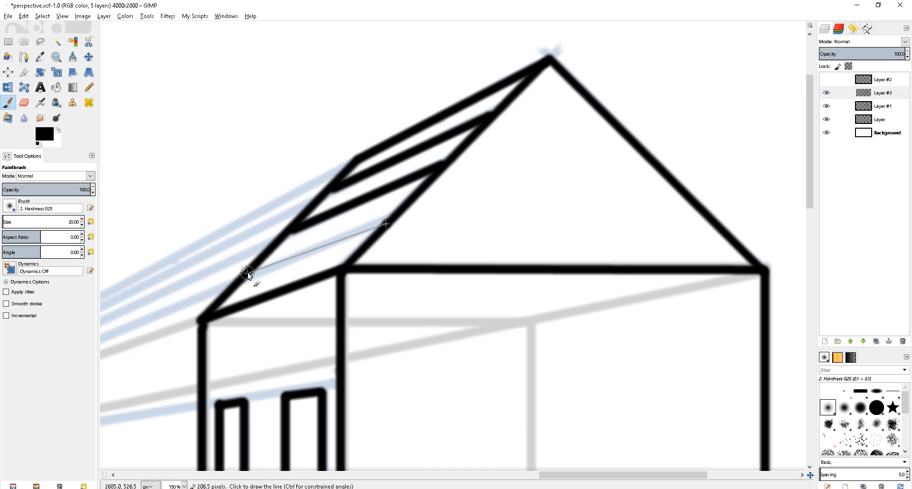
pyautogui.scroll(-3)
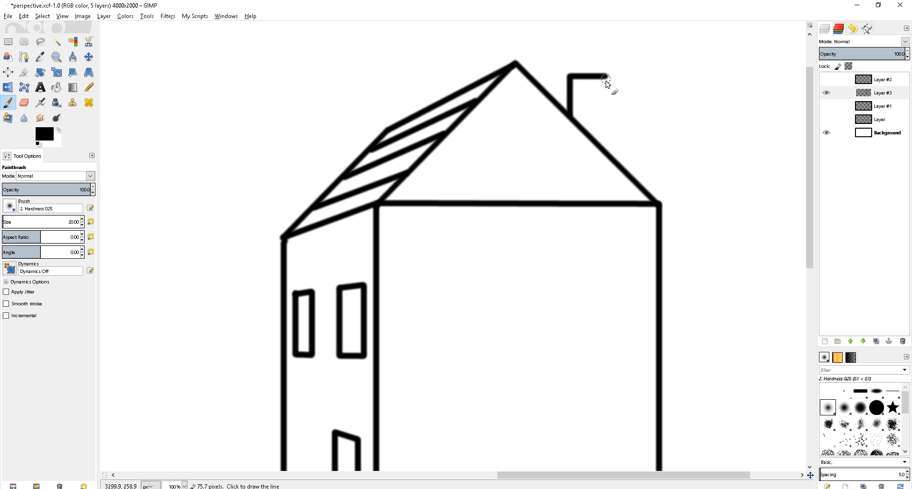
# Finish the chimney's top edge and add another black roof tile line.
pyautogui.click(606, 79)
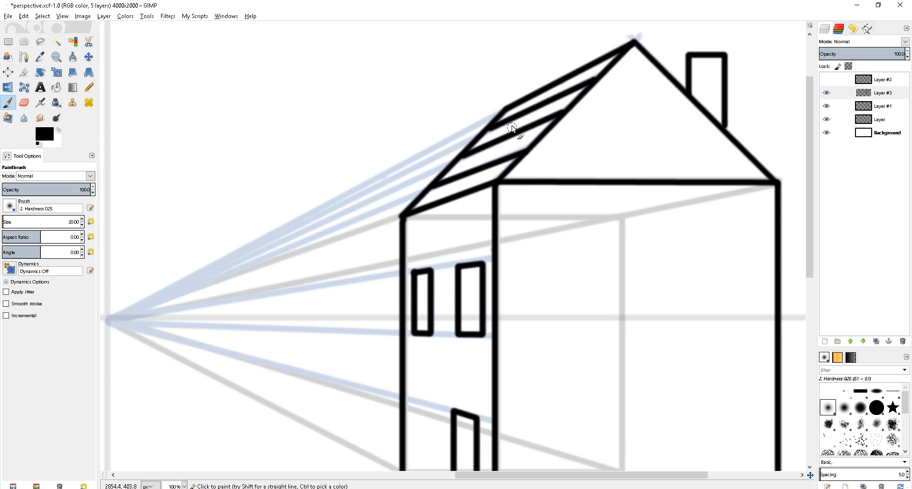
pyautogui.click(888, 105)
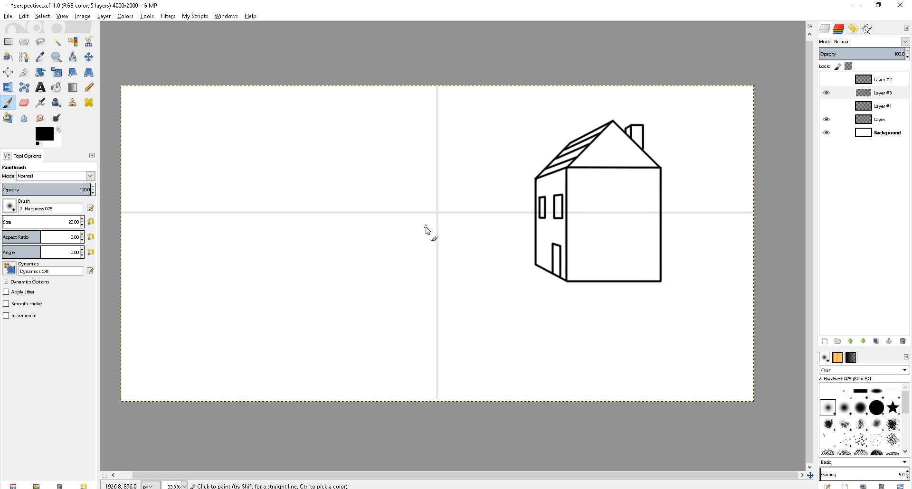
pyautogui.moveTo(444, 177)
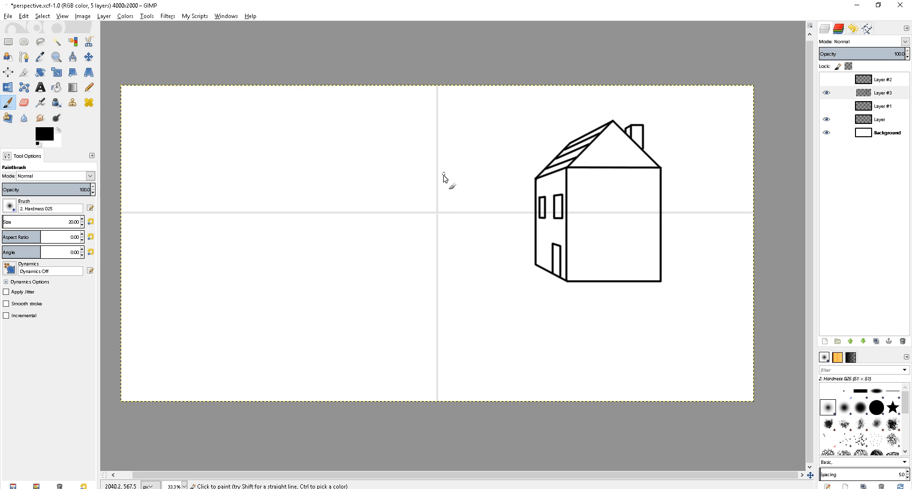
pyautogui.moveTo(444, 218)
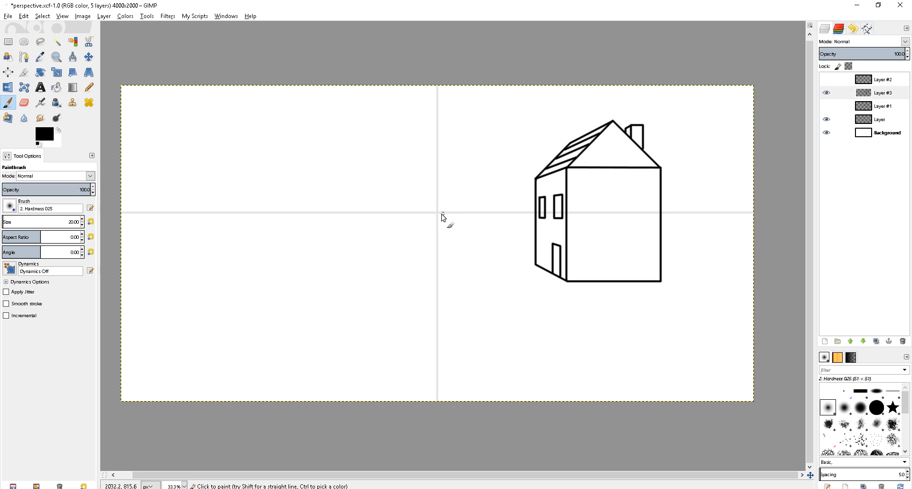
pyautogui.moveTo(441, 218)
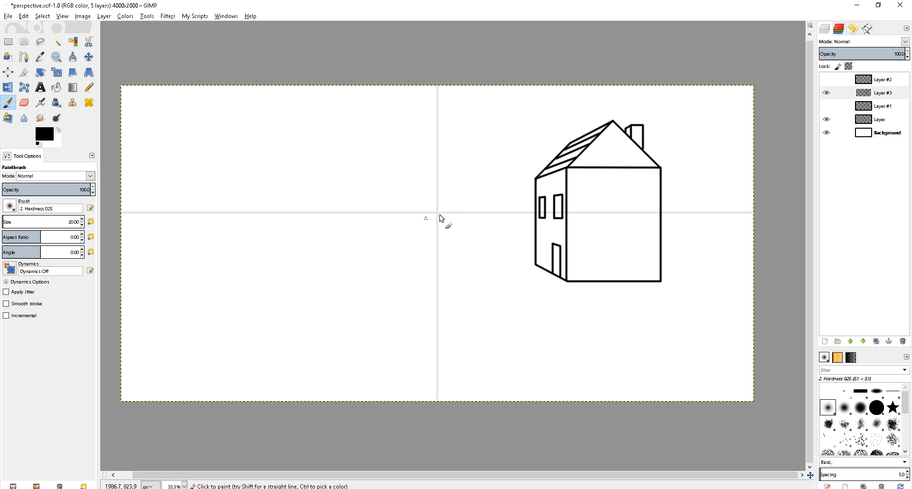